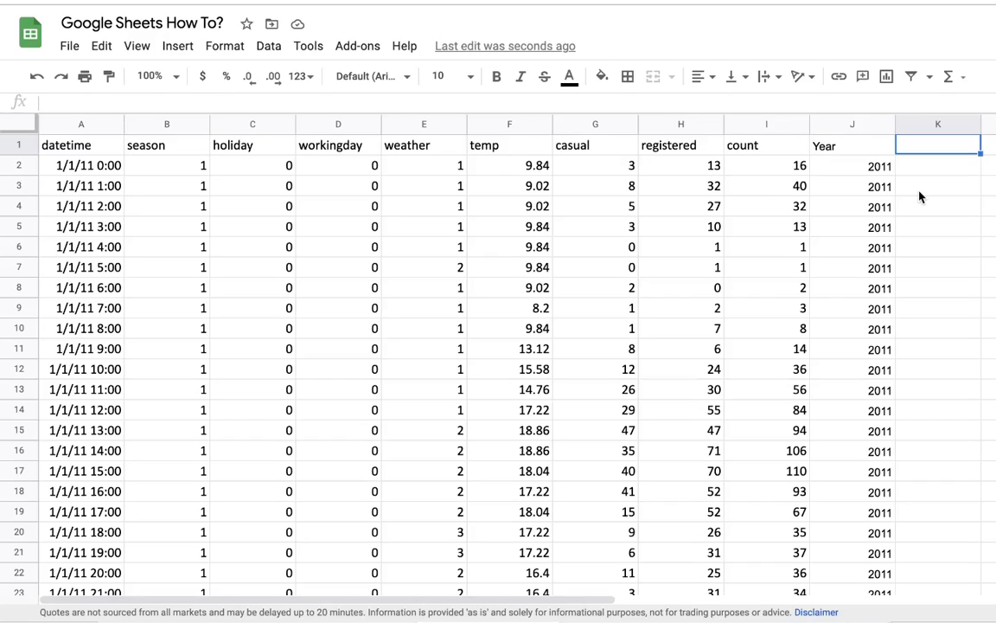
pyautogui.moveTo(534, 247)
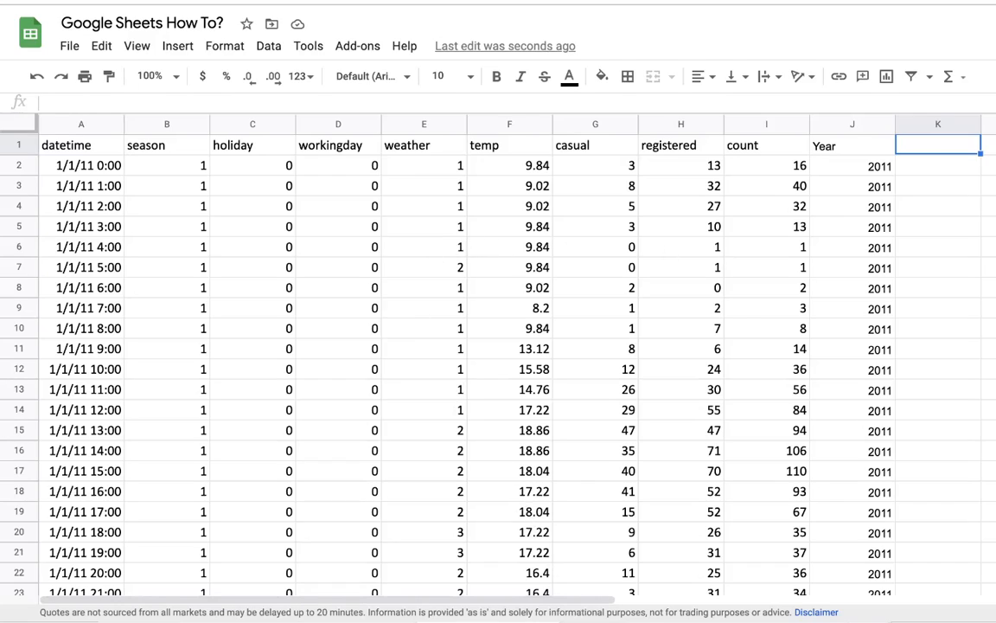
pyautogui.moveTo(235, 202)
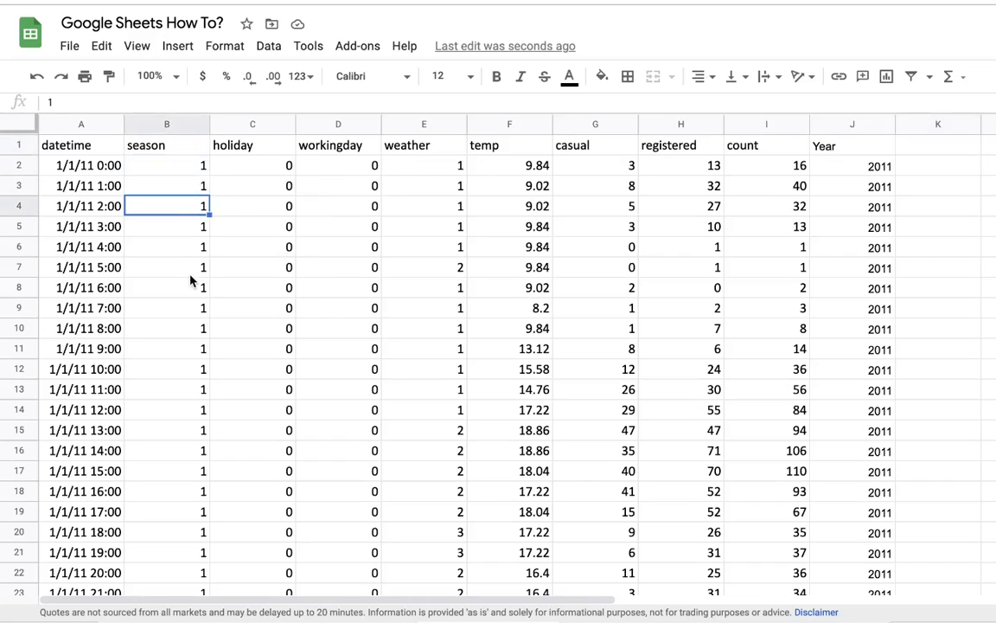
# Review the data's season numbers and the Map lookup table's years and season names like Spring 2012
pyautogui.click(167, 266)
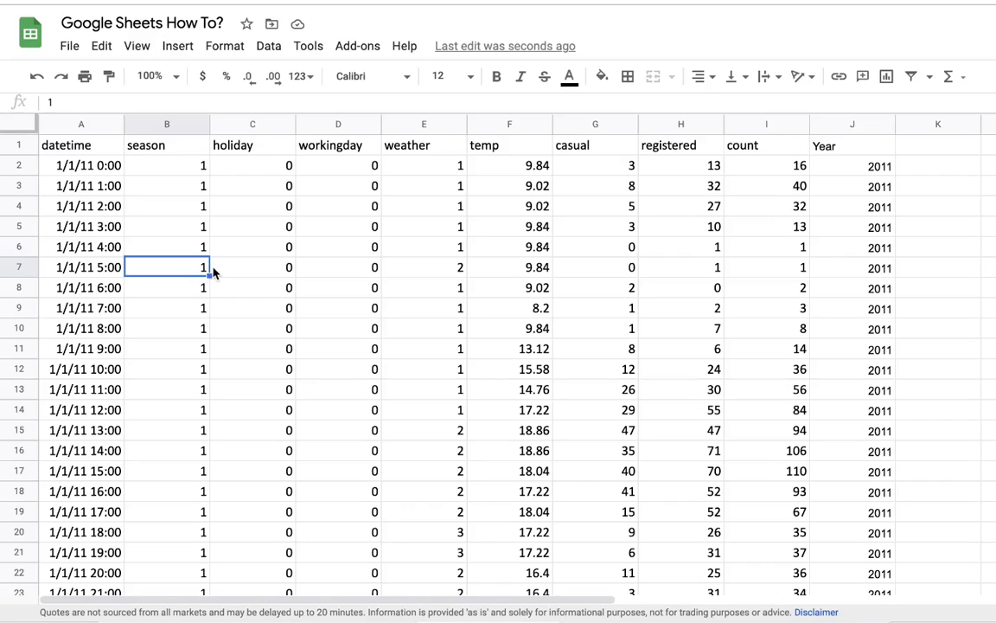
pyautogui.moveTo(190, 197)
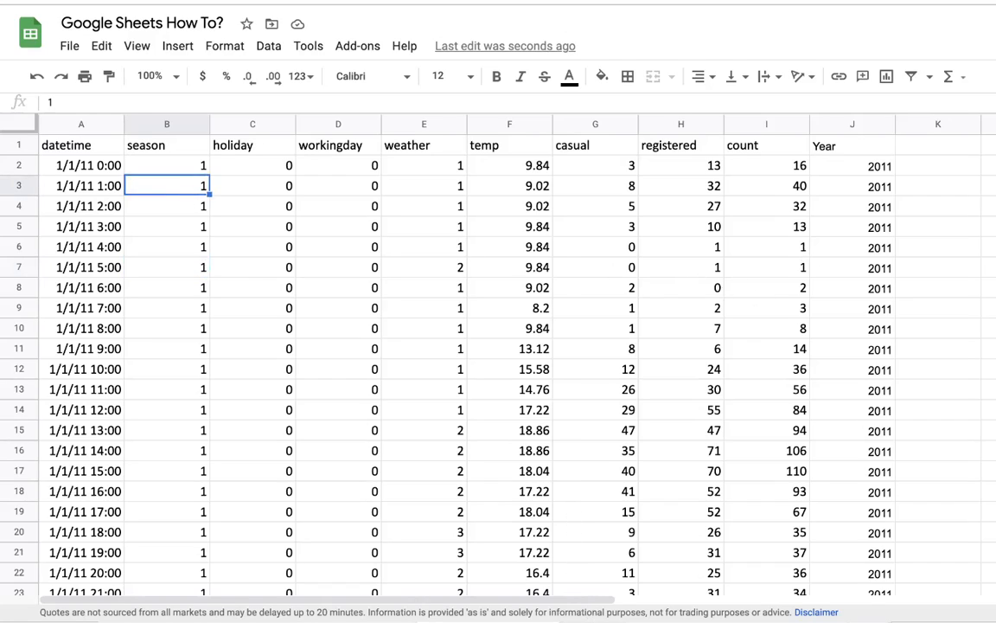
pyautogui.moveTo(850, 294)
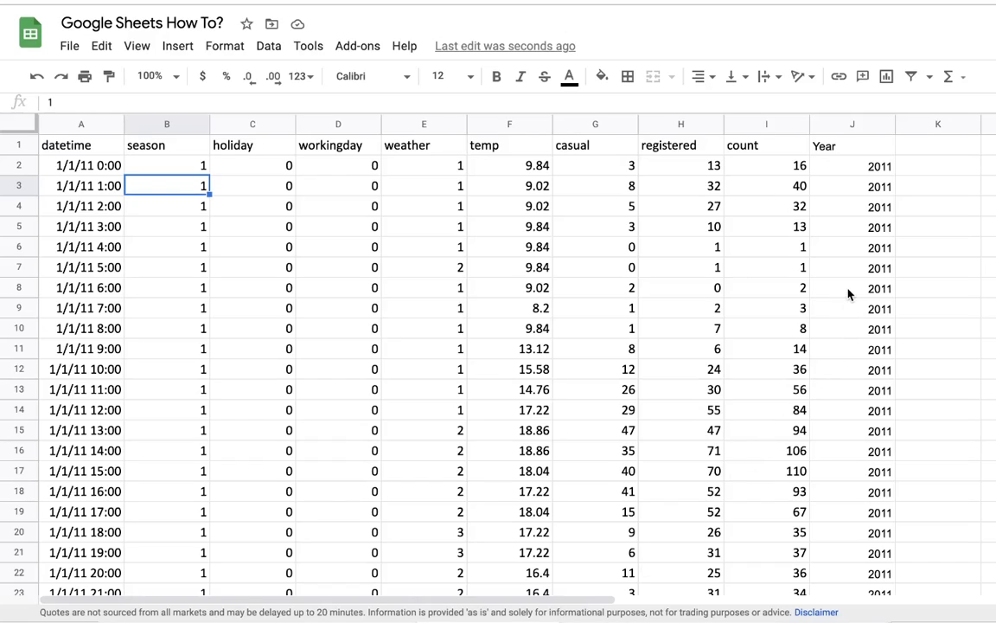
pyautogui.click(851, 288)
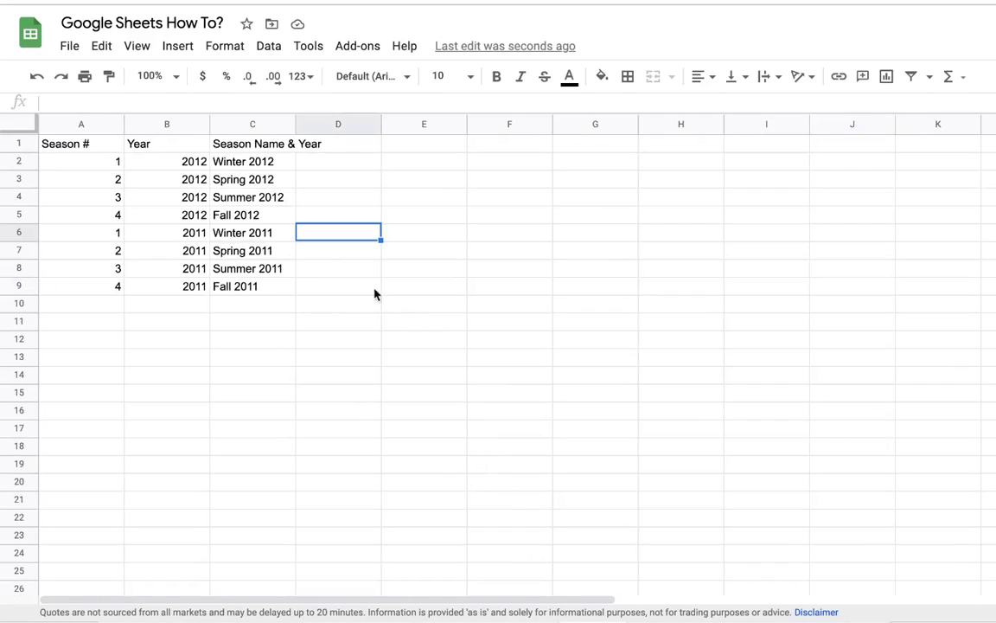
pyautogui.moveTo(109, 169)
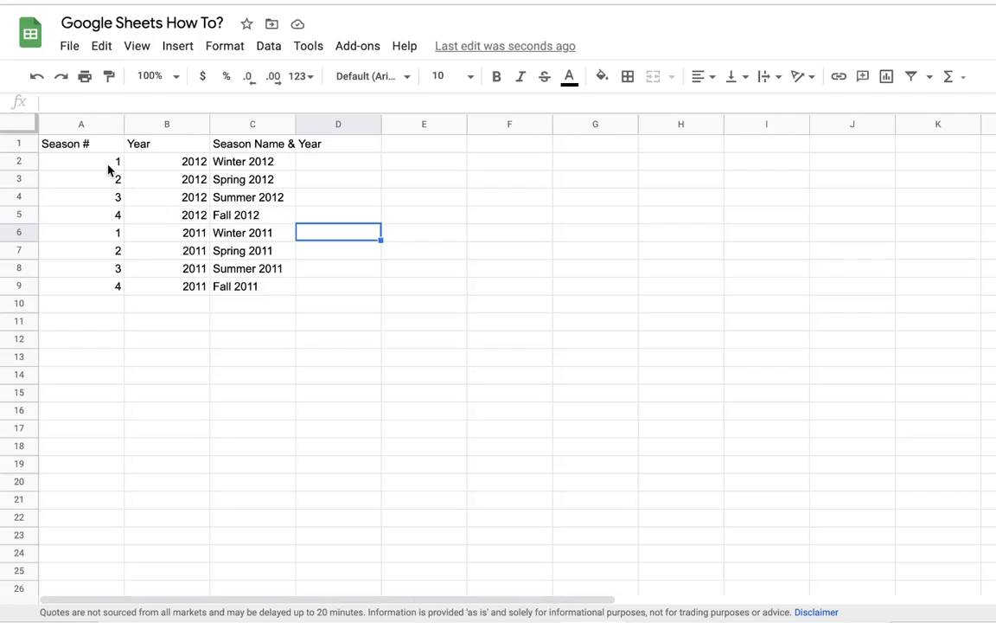
pyautogui.click(82, 160)
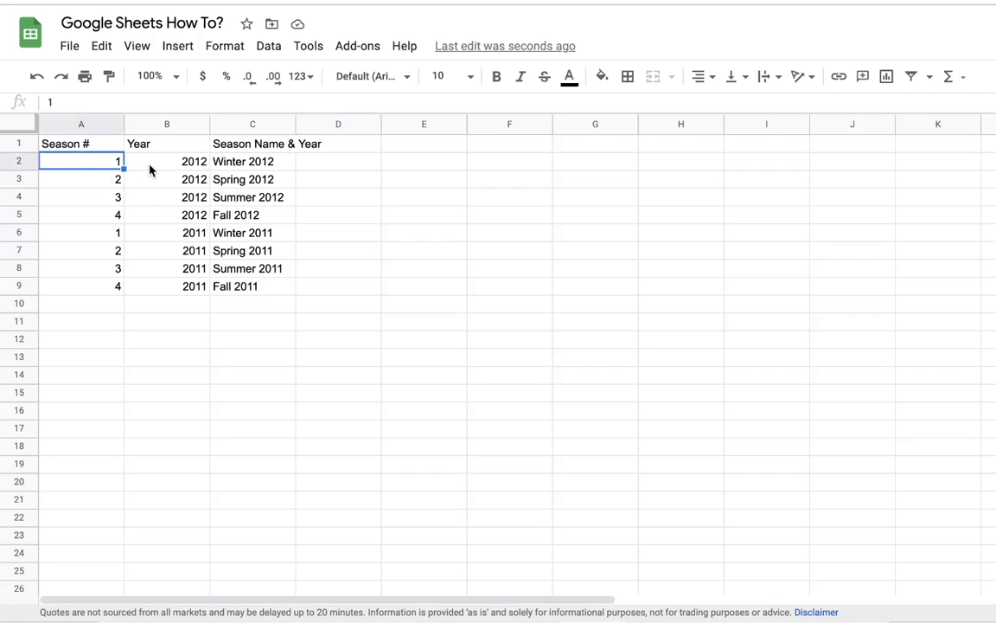
pyautogui.click(167, 161)
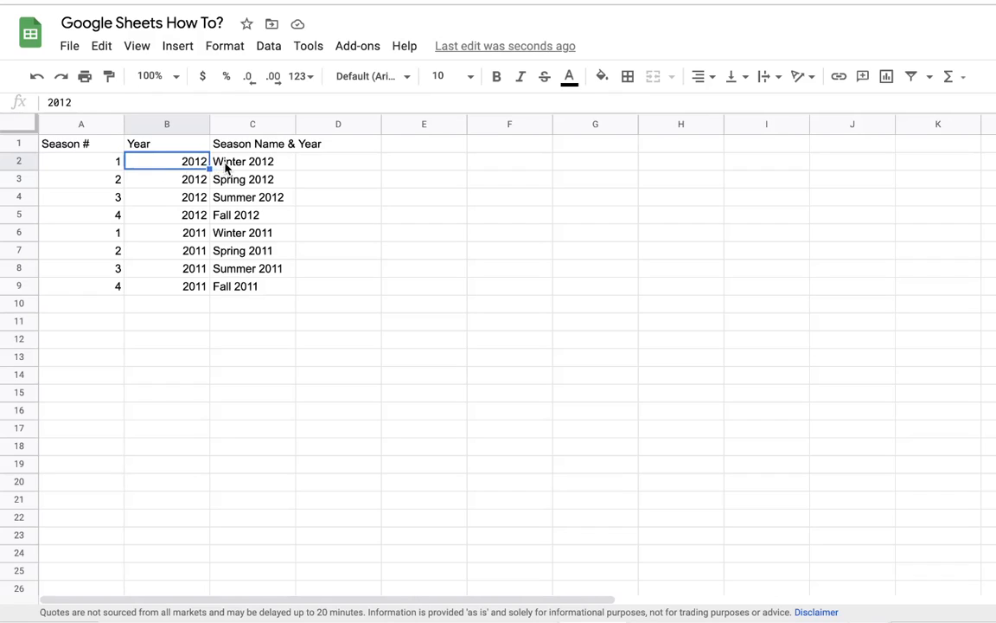
pyautogui.click(251, 162)
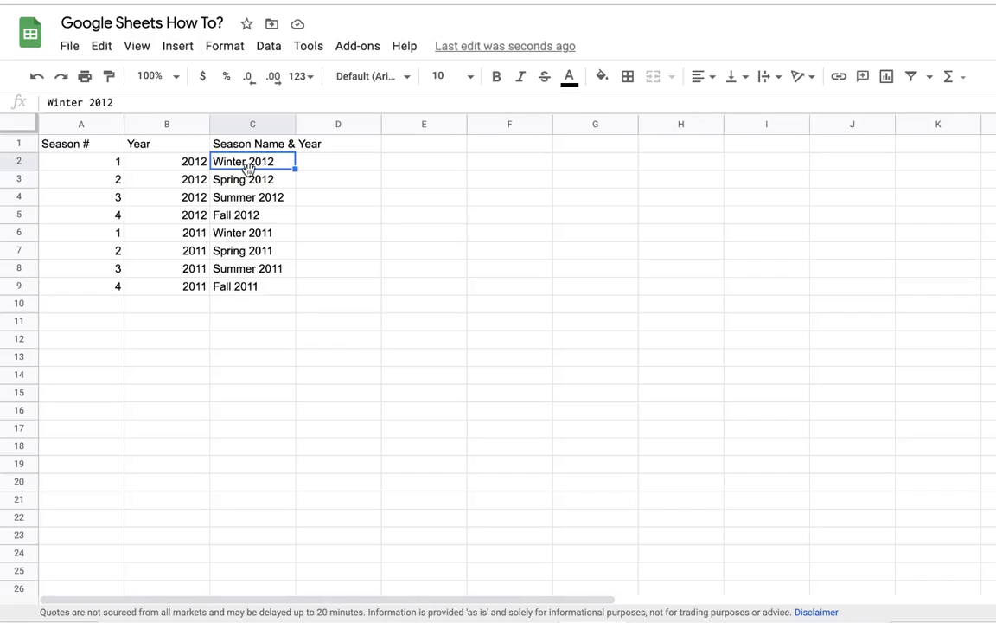
pyautogui.click(252, 179)
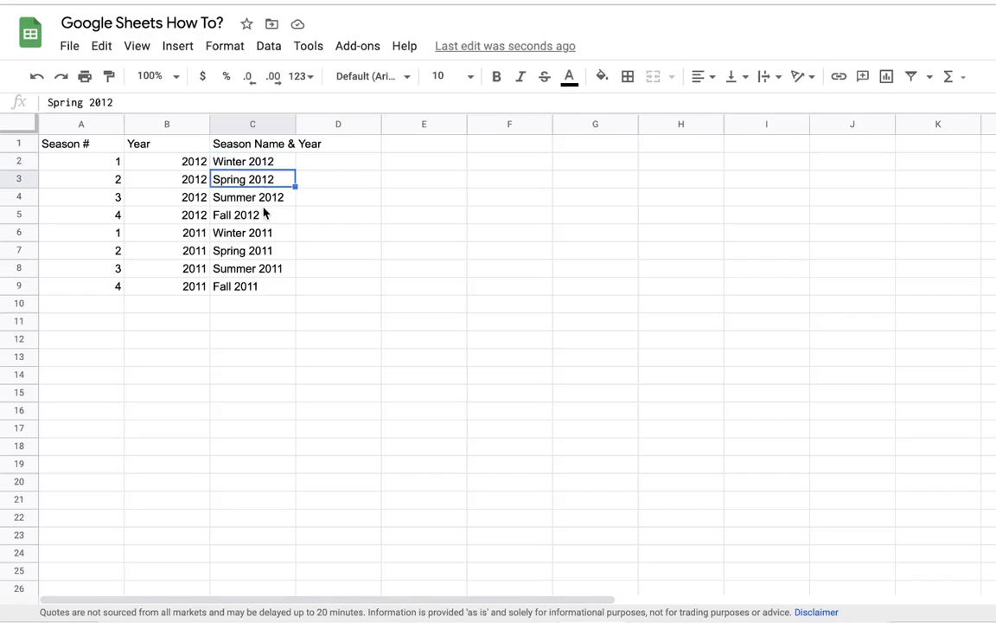
pyautogui.click(253, 268)
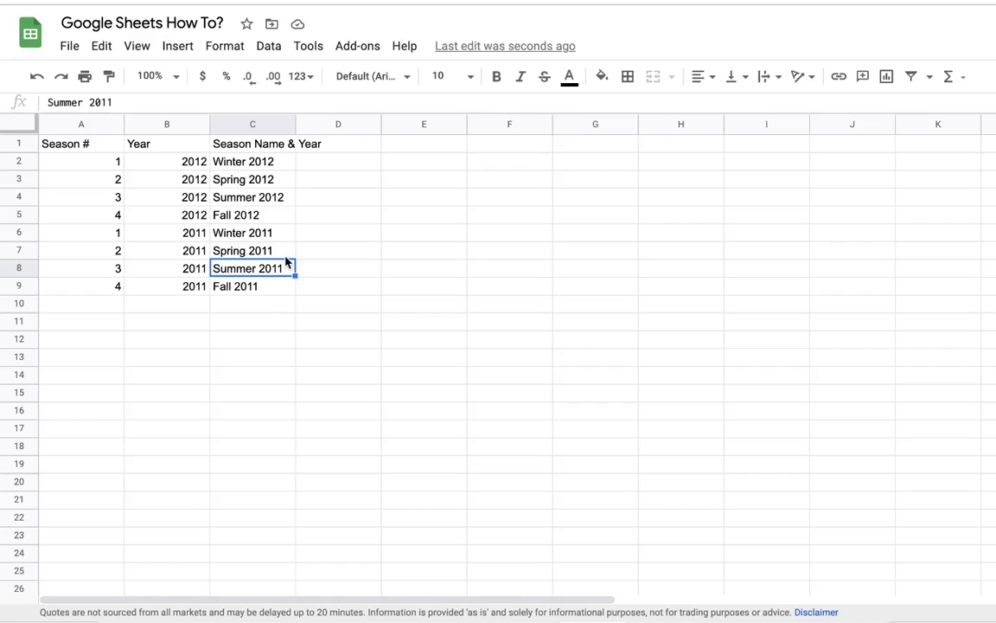
pyautogui.moveTo(257, 221)
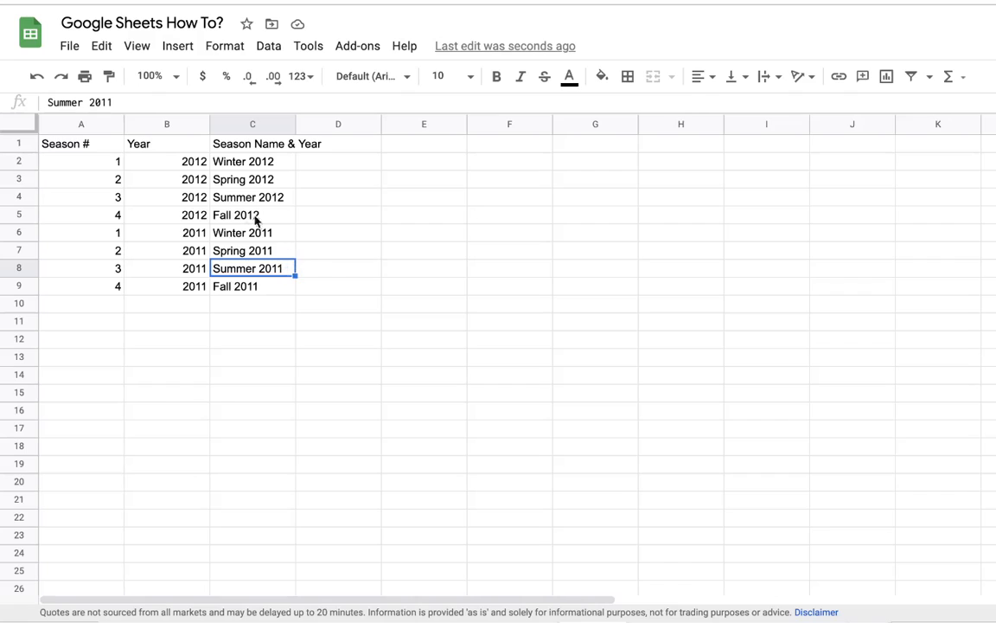
pyautogui.moveTo(366, 443)
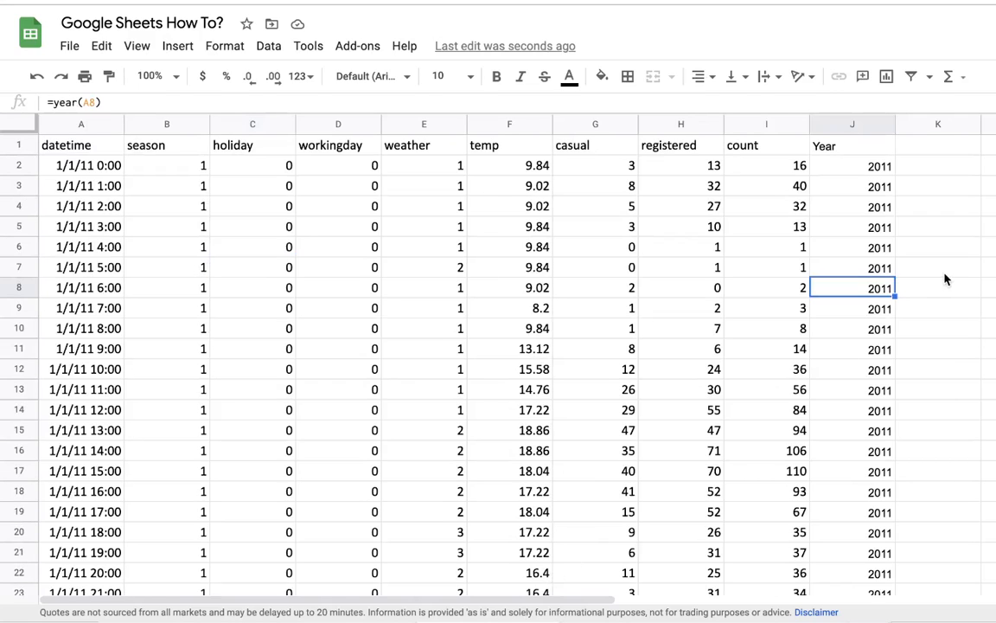
# Add the 'Season Name & Year' header in K1 and start an INDEX formula in K2
pyautogui.click(938, 145)
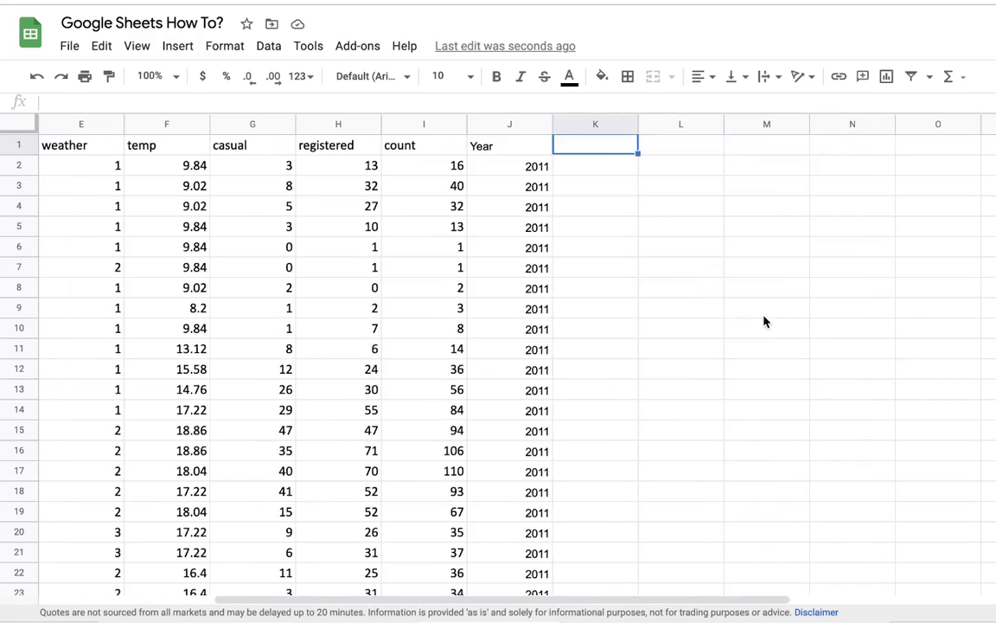
pyautogui.write('Season Name &')
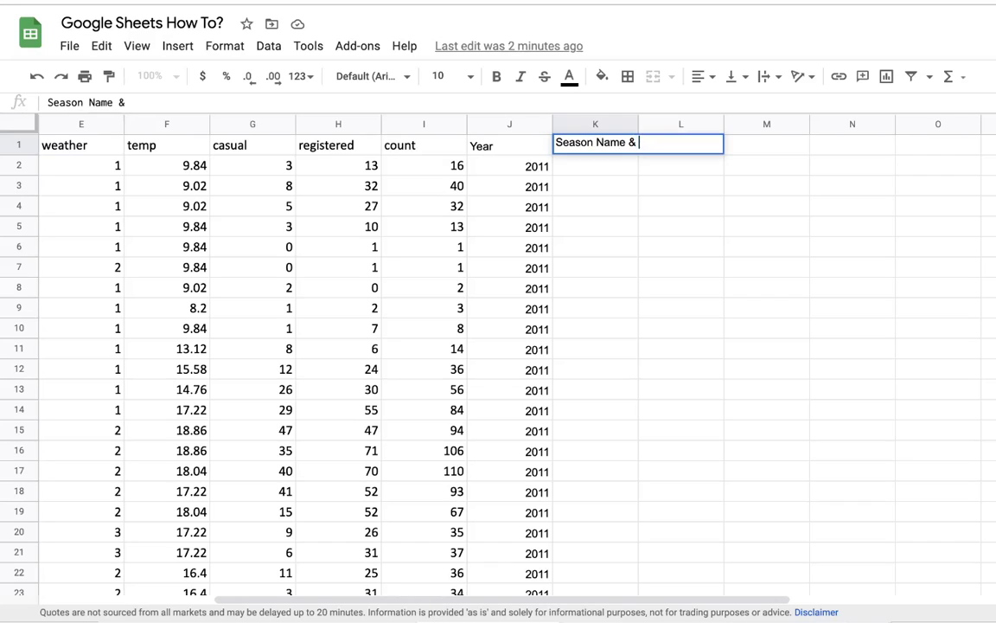
pyautogui.write('Year')
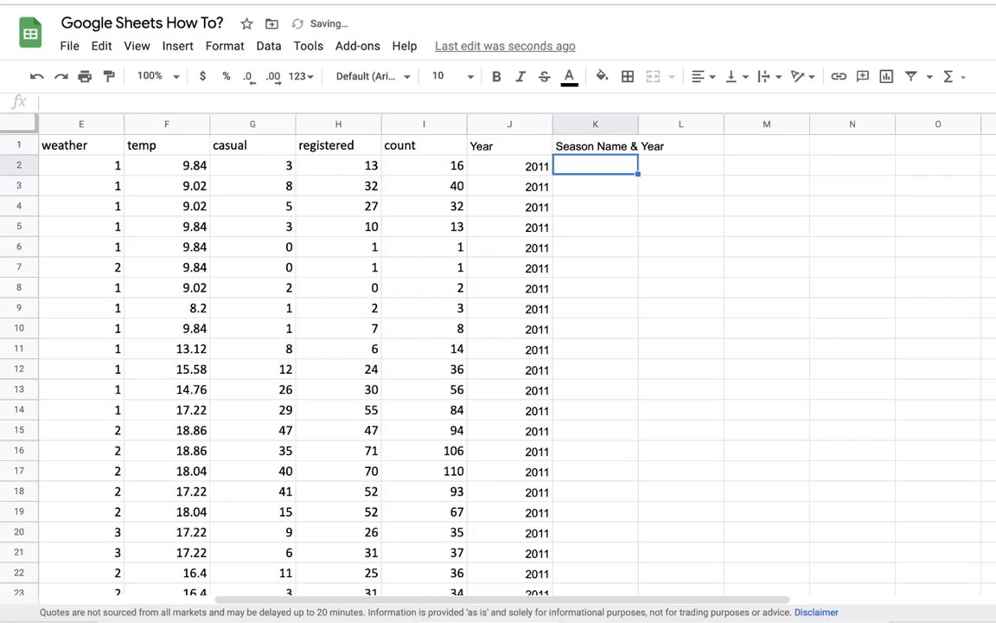
pyautogui.write('=')
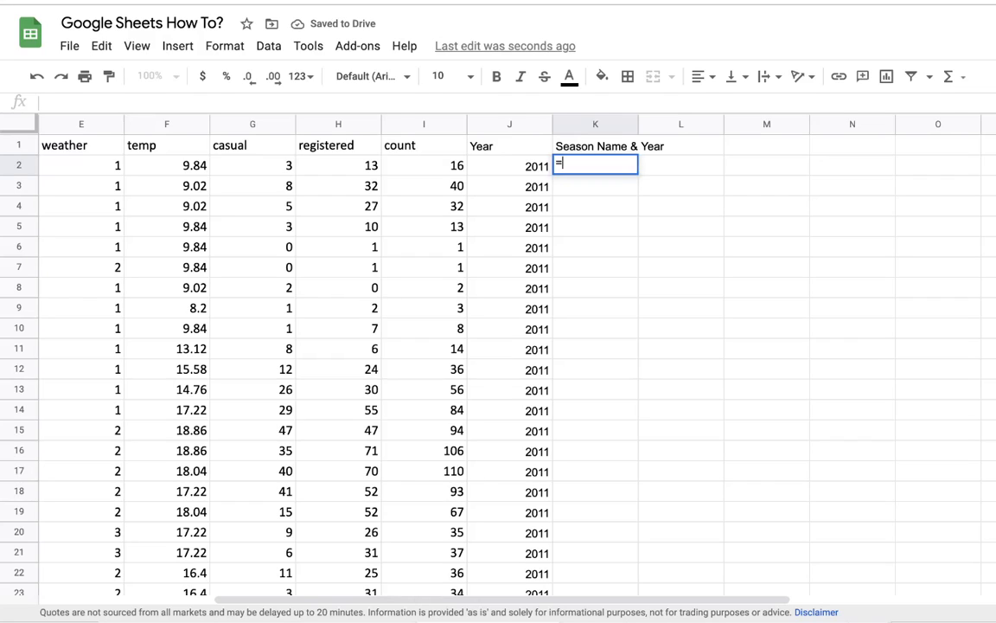
pyautogui.write('INDEX(')
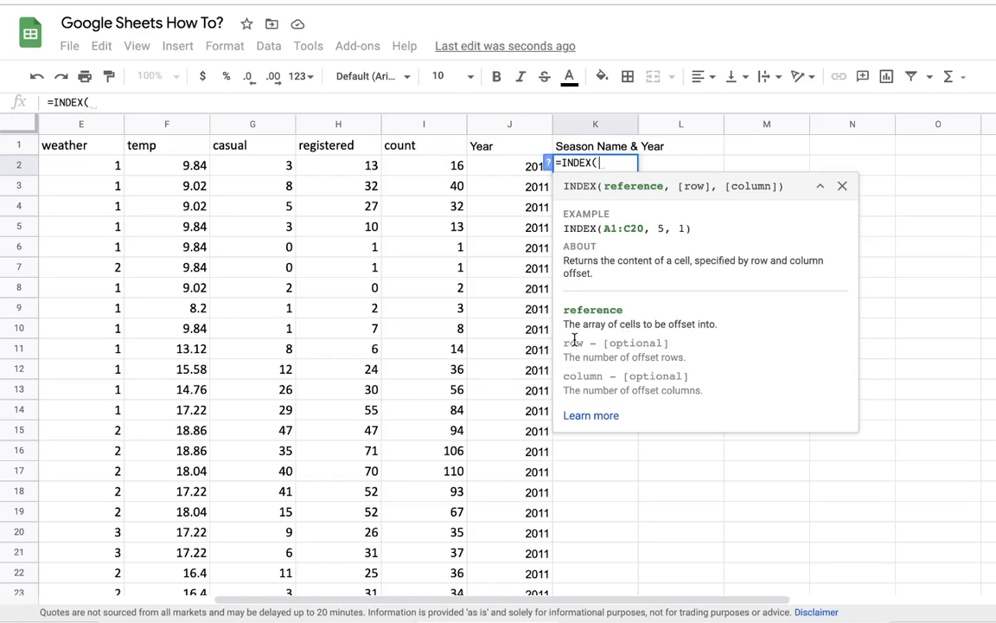
pyautogui.moveTo(474, 443)
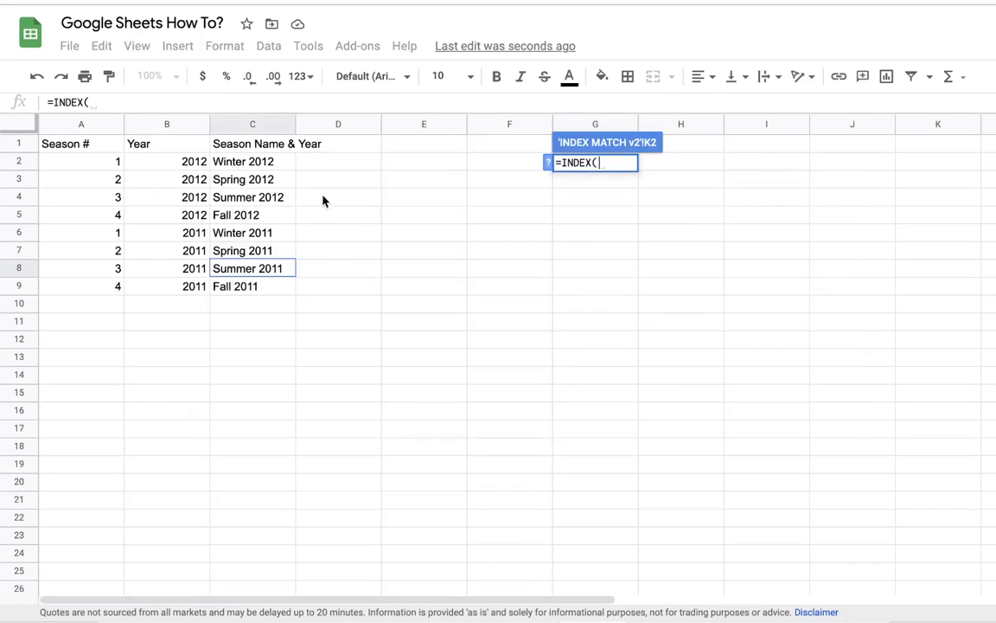
pyautogui.moveTo(253, 127)
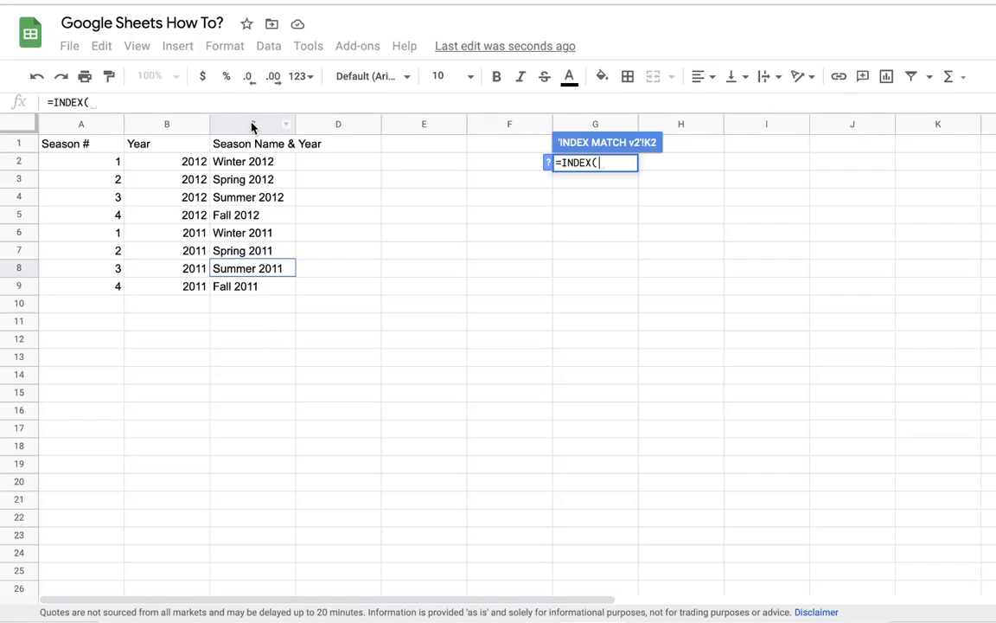
# Point INDEX at the Map sheet's Season Name & Year column and begin a nested MATCH
pyautogui.click(252, 124)
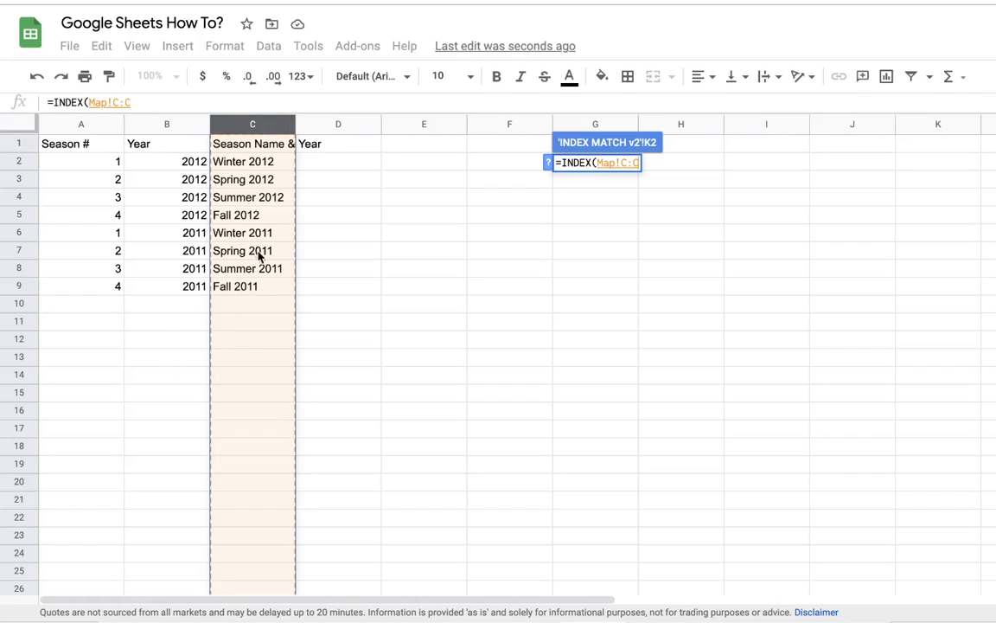
pyautogui.moveTo(257, 233)
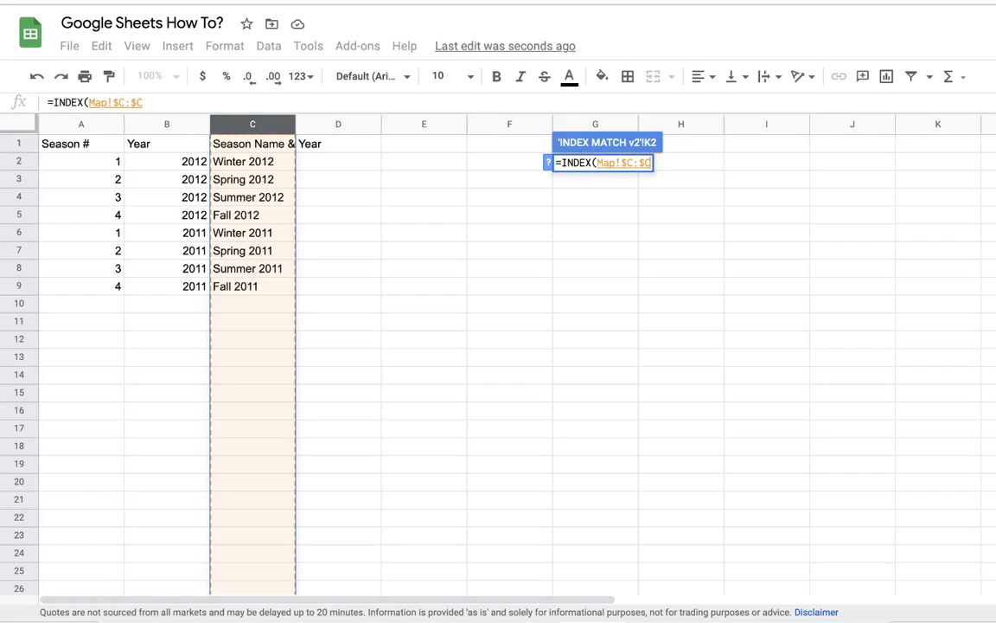
pyautogui.write(',')
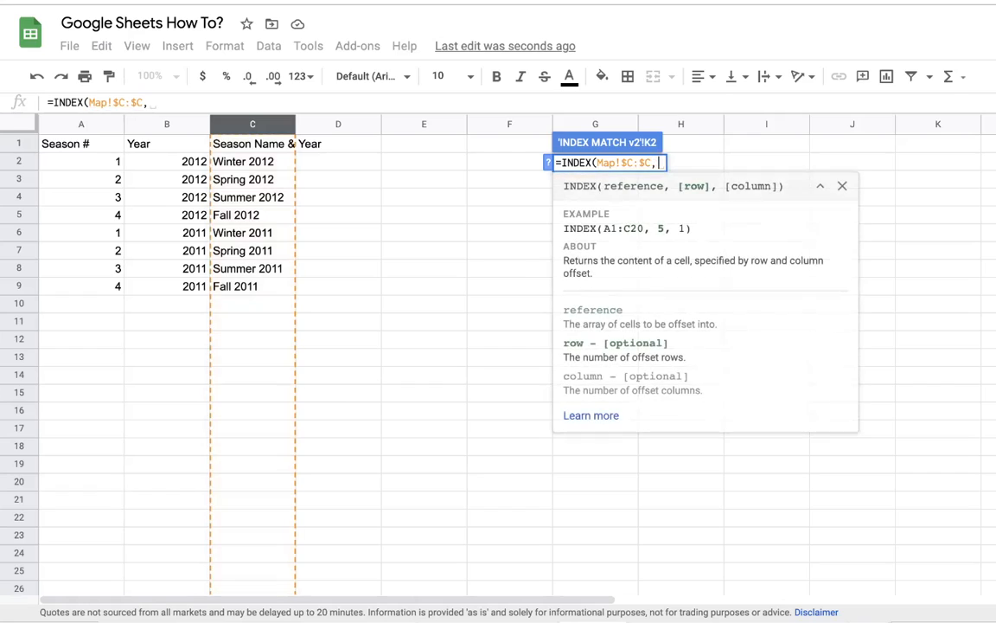
pyautogui.write('MATCH(')
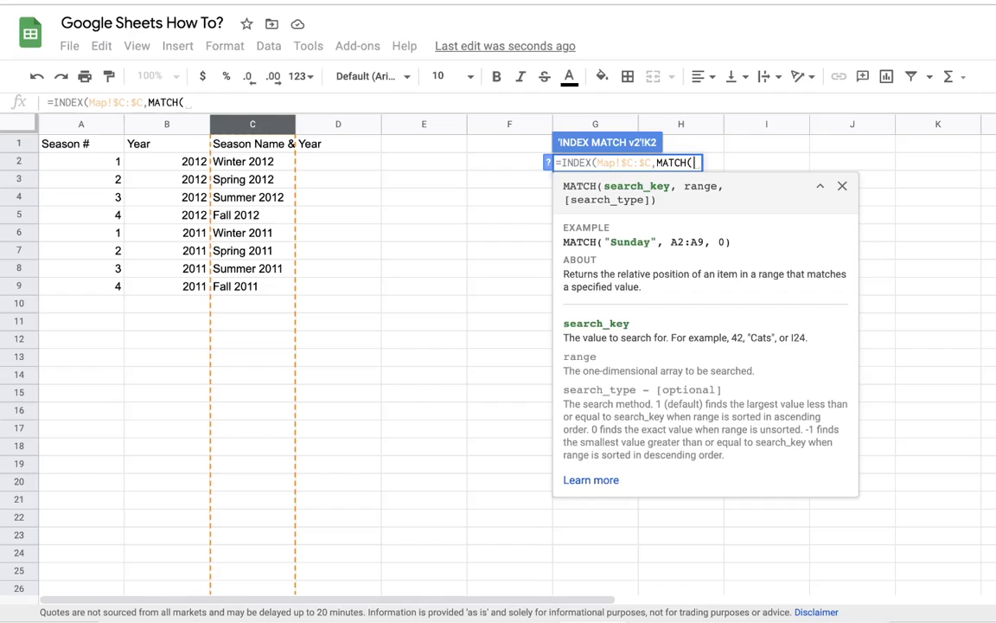
# Write MATCH(1,( comparing the Map Year column to J2, multiplied by a second condition
pyautogui.hscroll(3)
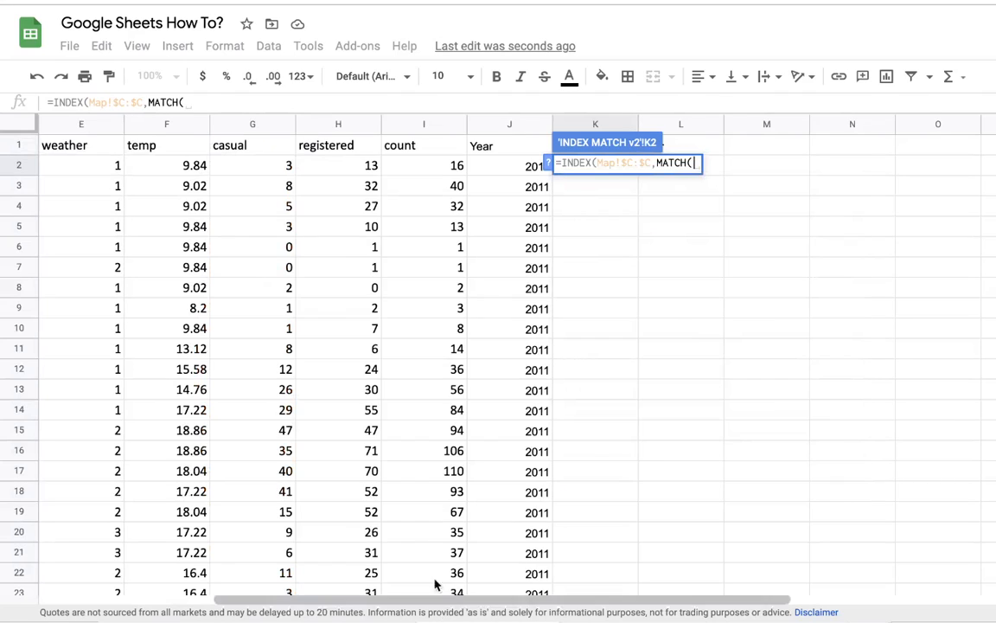
pyautogui.write('MATCH(')
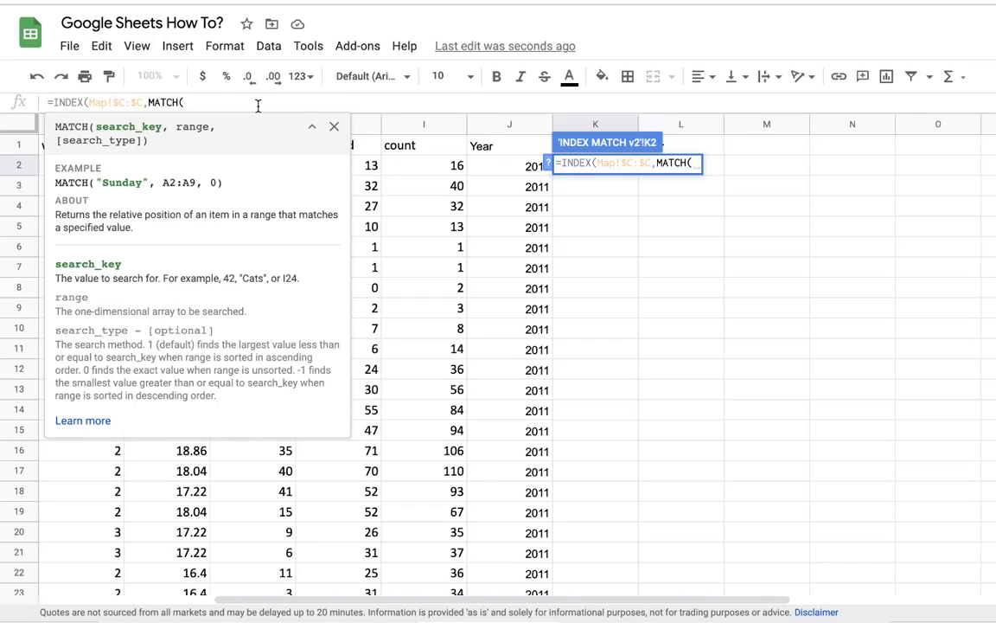
pyautogui.write('1')
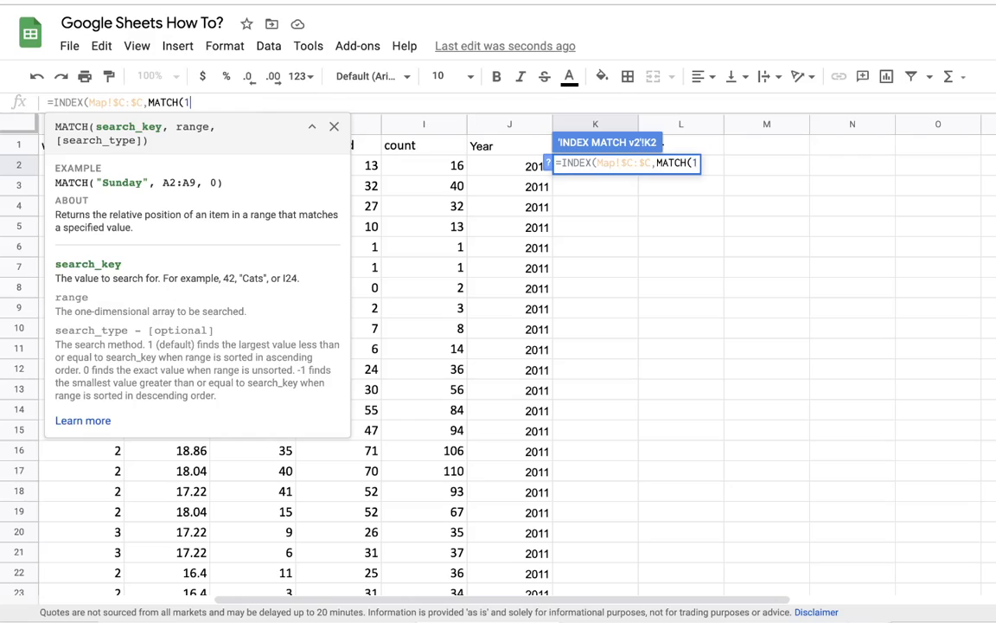
pyautogui.write(',')
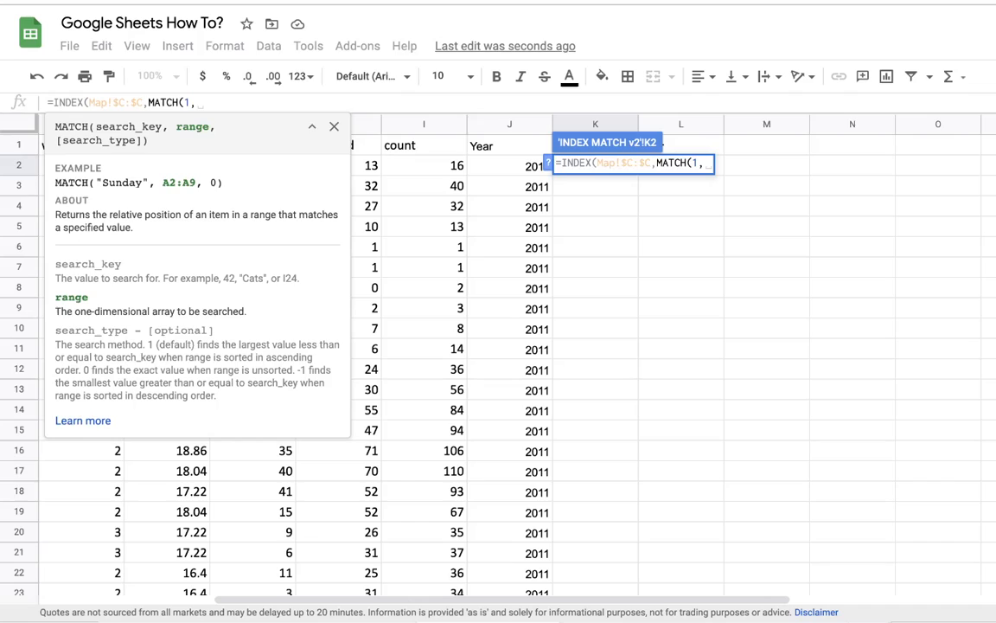
pyautogui.write('(')
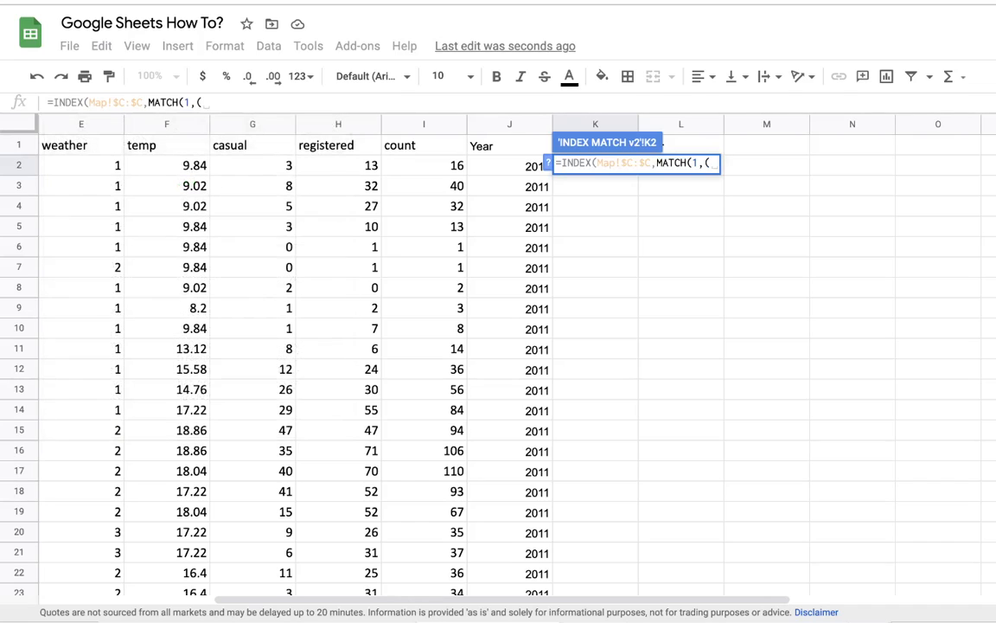
pyautogui.moveTo(458, 416)
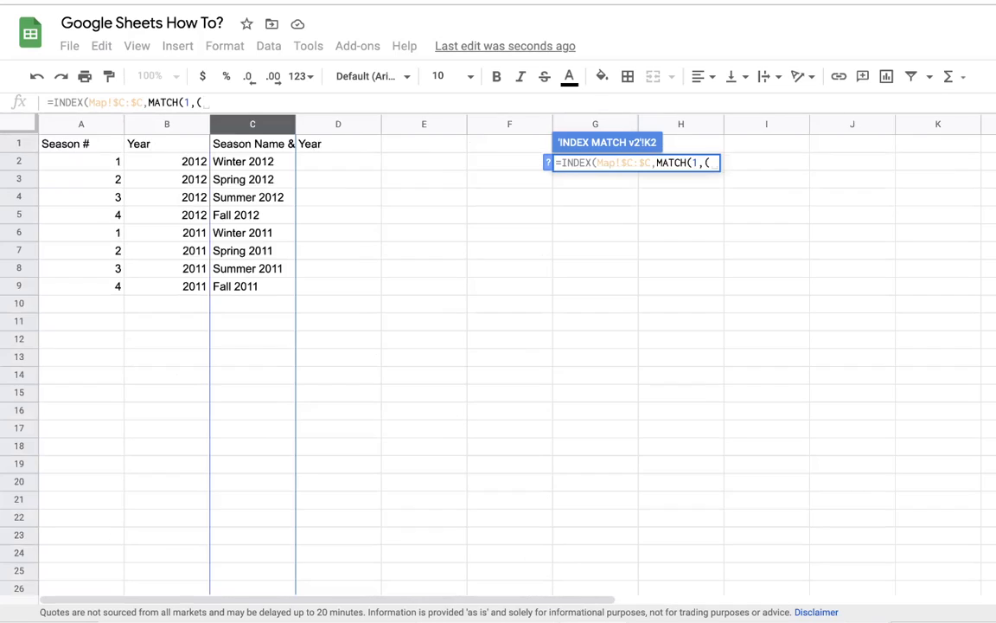
pyautogui.click(167, 124)
pyautogui.write('Map!B:B=')
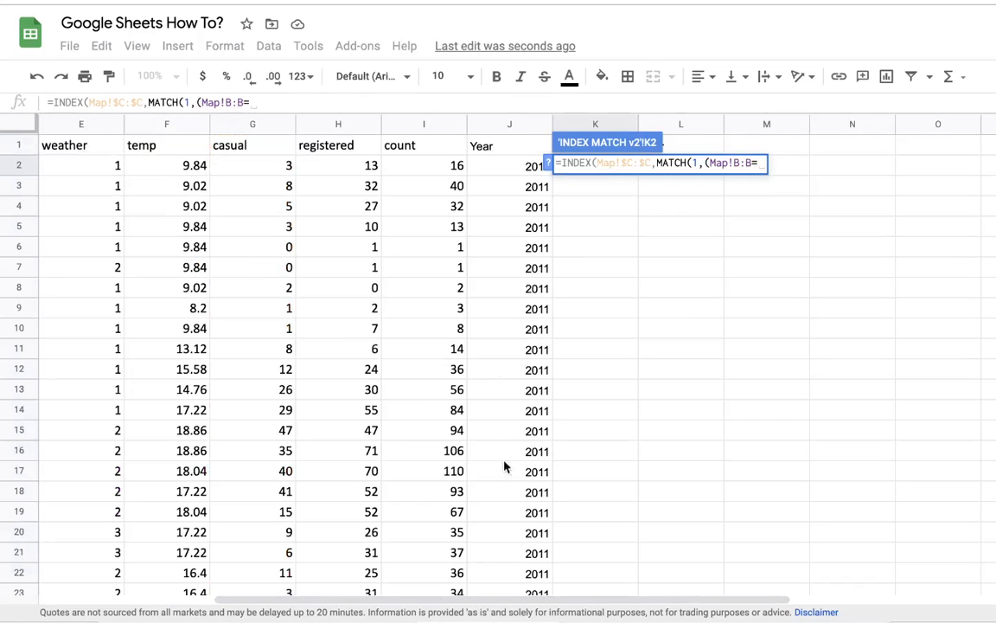
pyautogui.moveTo(497, 176)
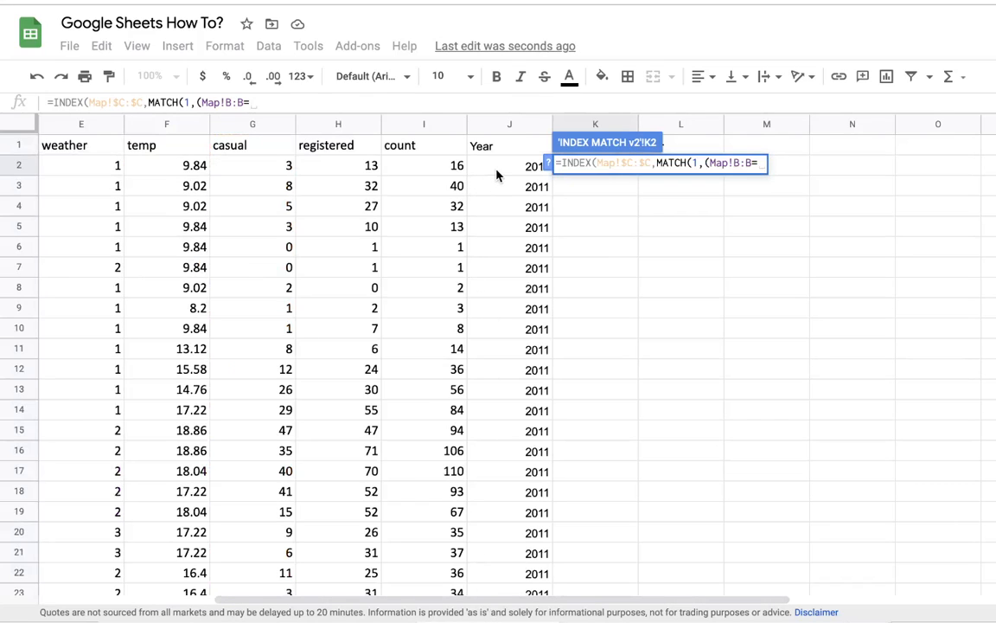
pyautogui.click(509, 166)
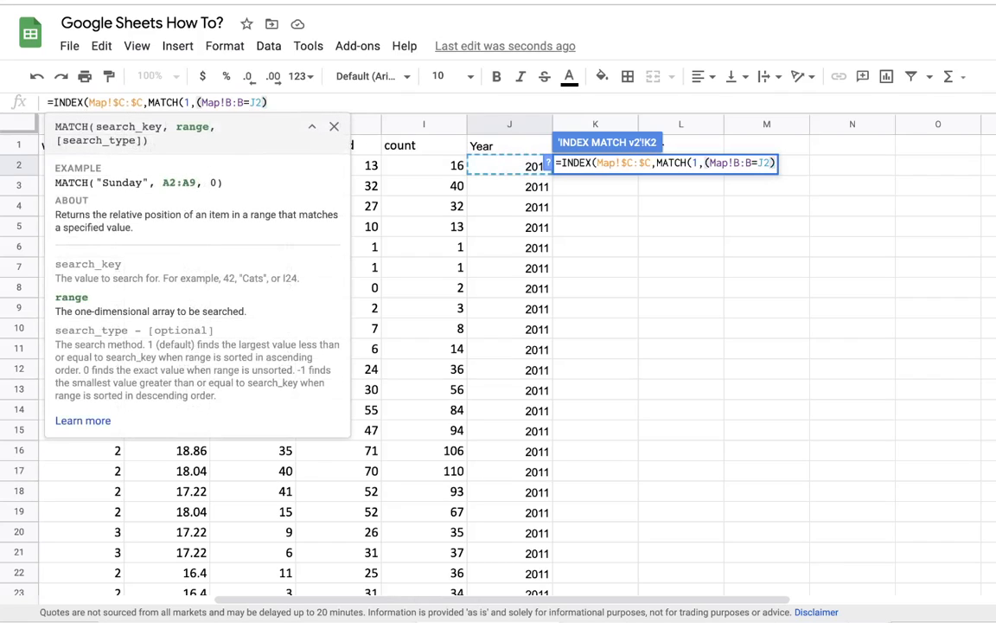
pyautogui.write('*')
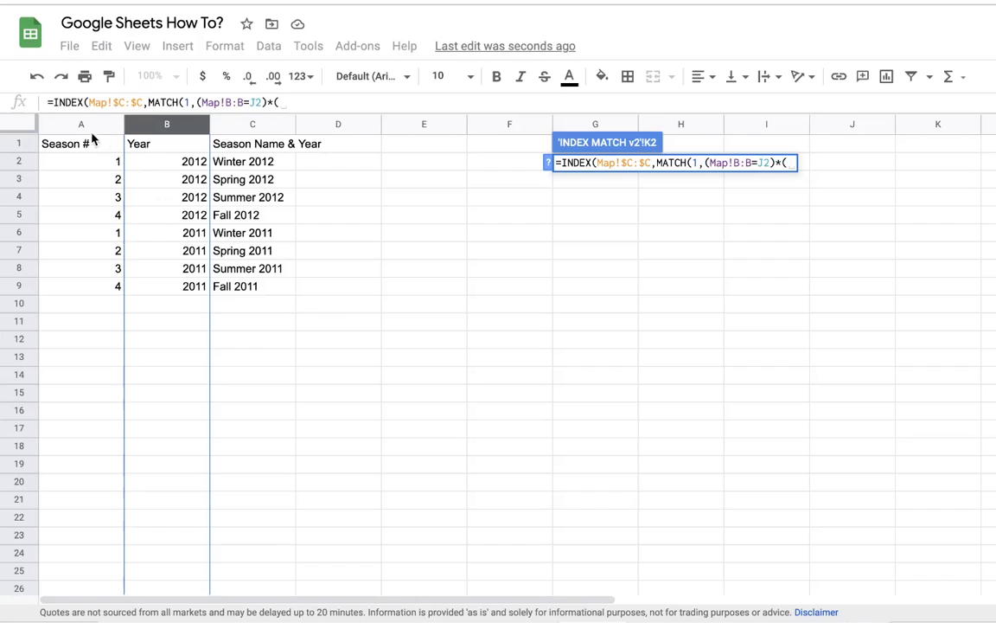
# Match Map season numbers against B2 with exact match (0), so K2 returns Winter 2011
pyautogui.click(82, 123)
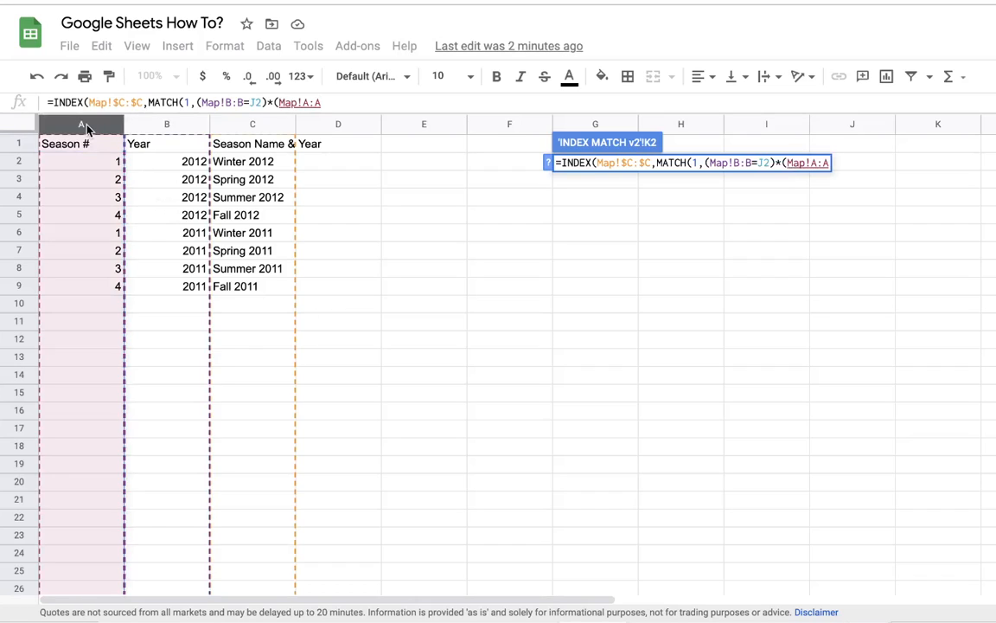
pyautogui.click(80, 124)
pyautogui.write('=')
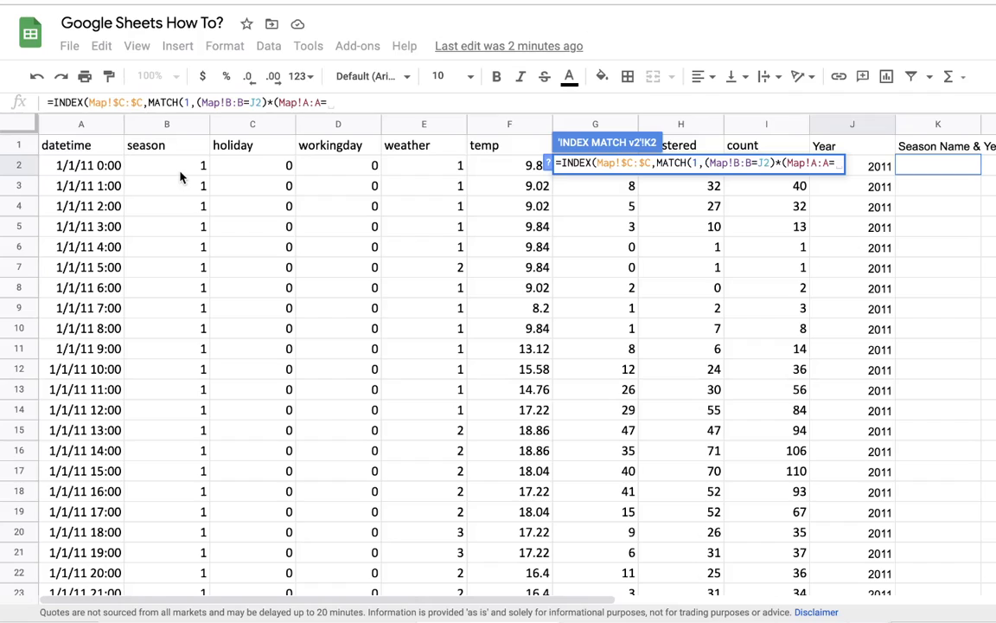
pyautogui.click(167, 164)
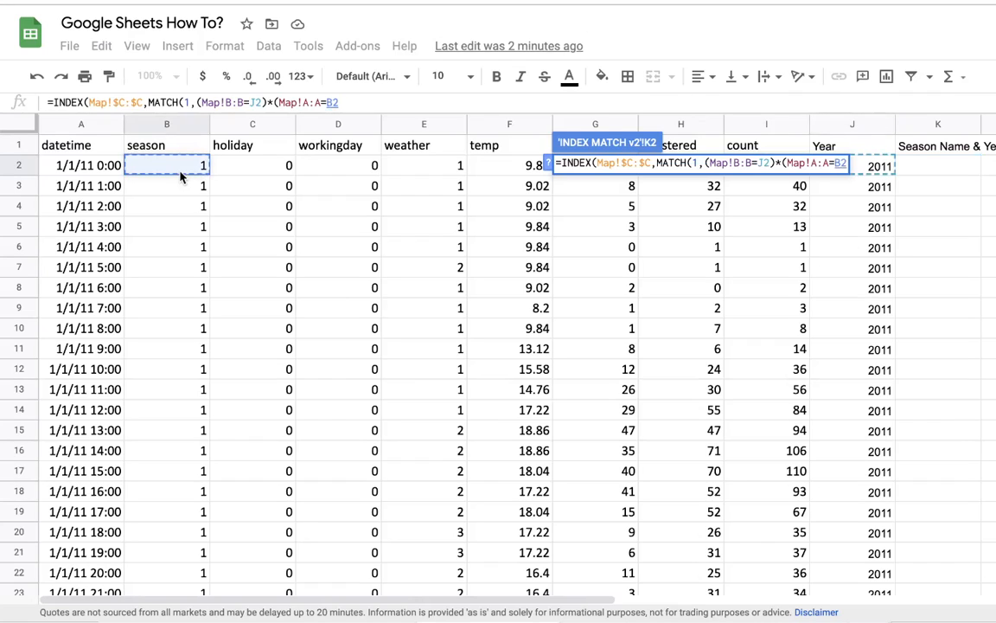
pyautogui.write('),')
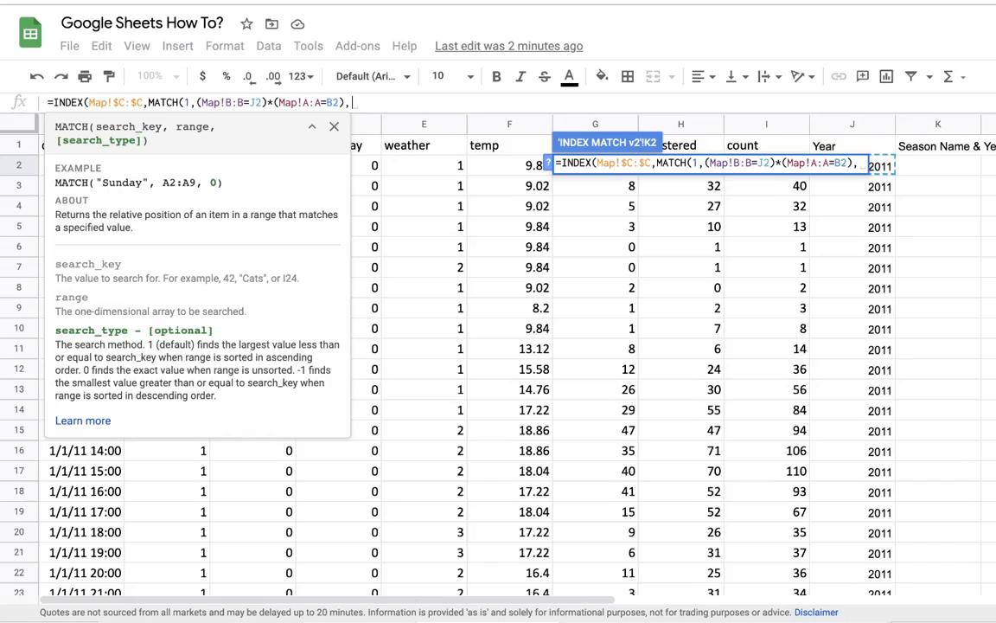
pyautogui.write('0)')
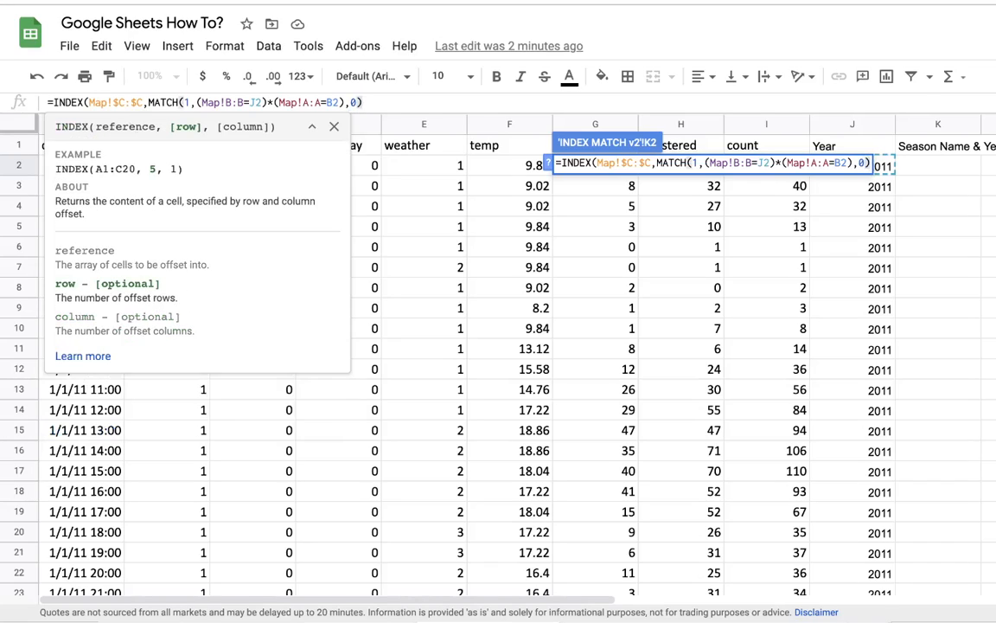
pyautogui.press('enter')
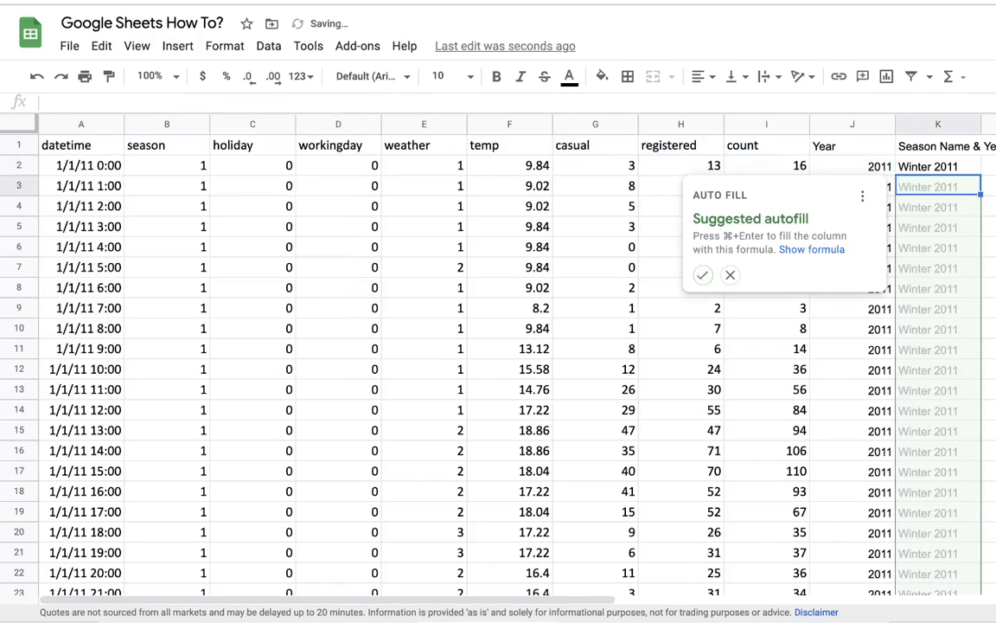
pyautogui.click(702, 275)
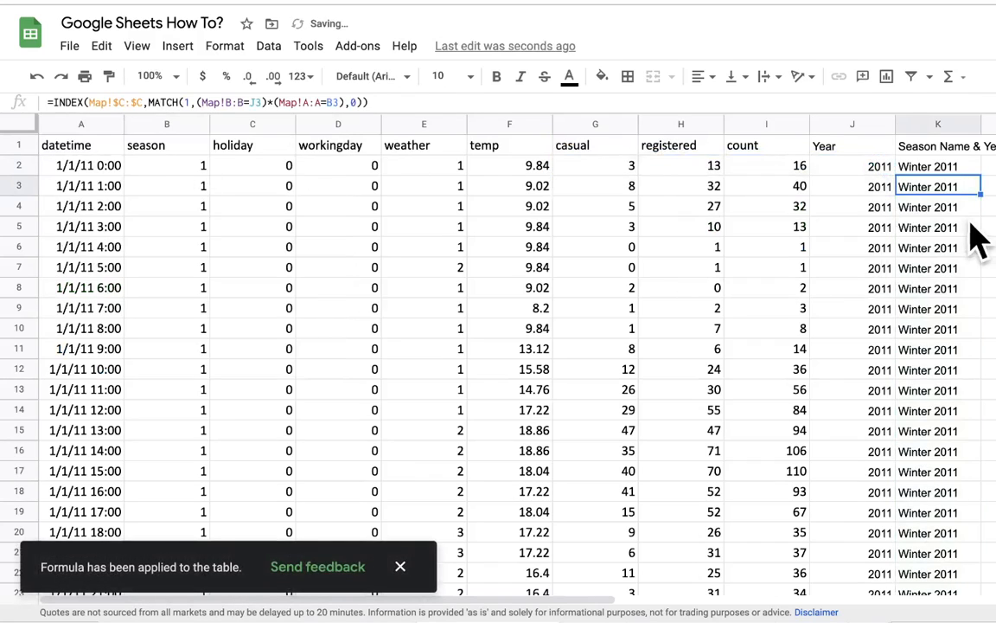
pyautogui.click(937, 165)
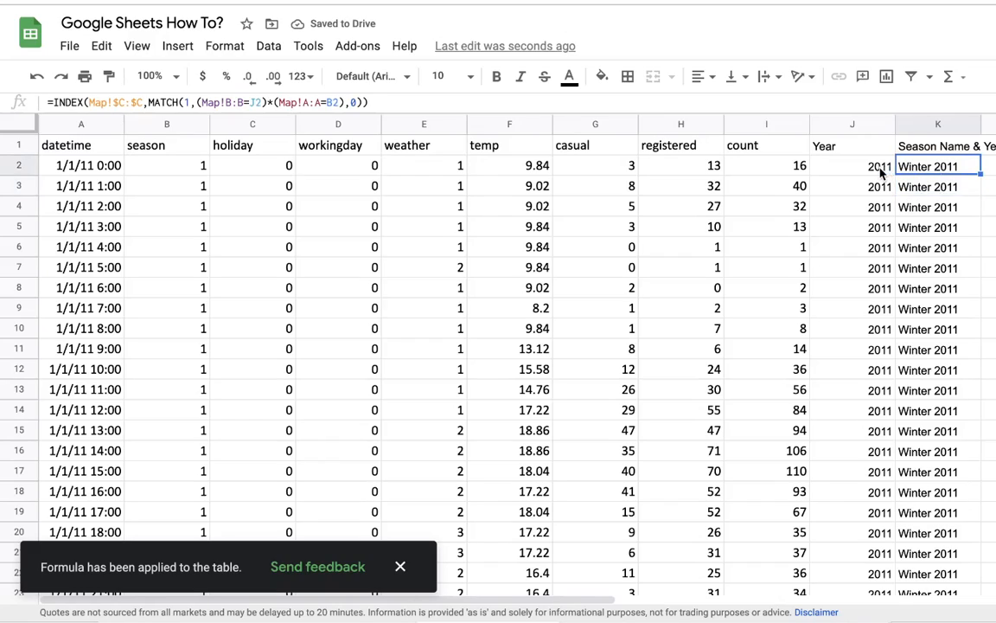
pyautogui.moveTo(338, 224)
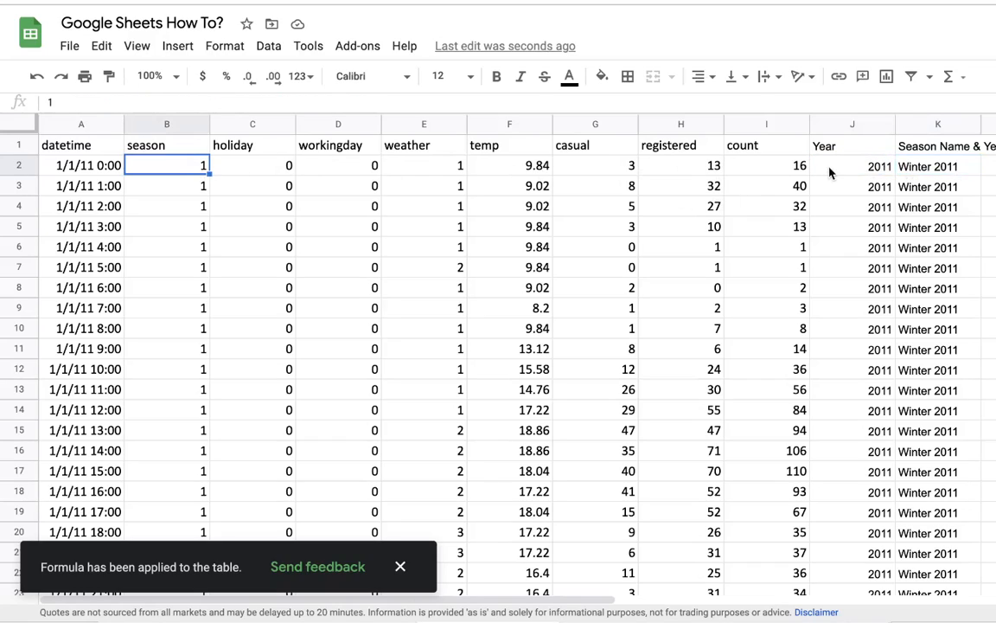
pyautogui.scroll(-3)
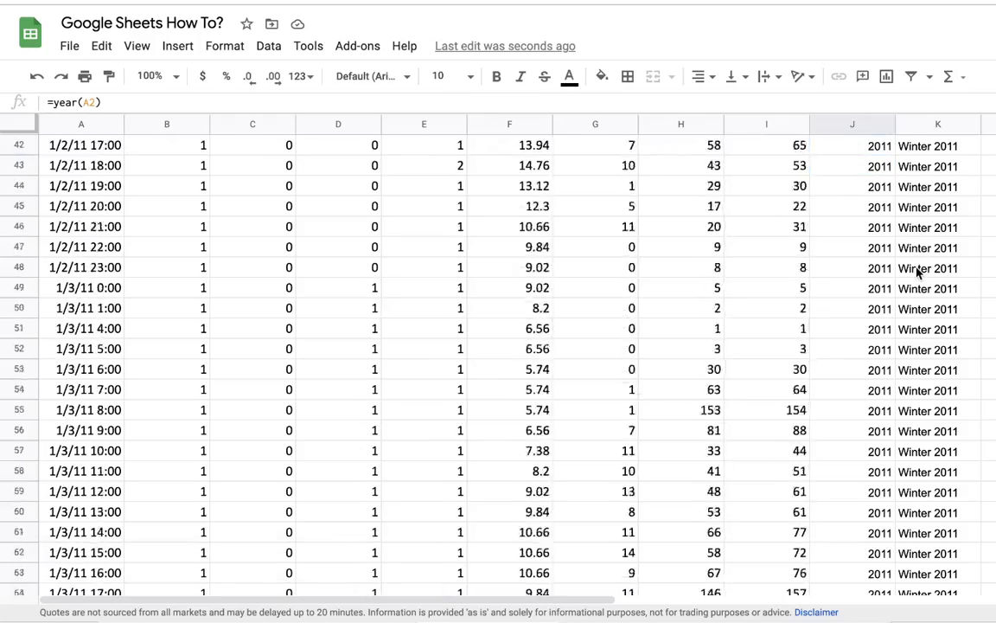
pyautogui.scroll(-3)
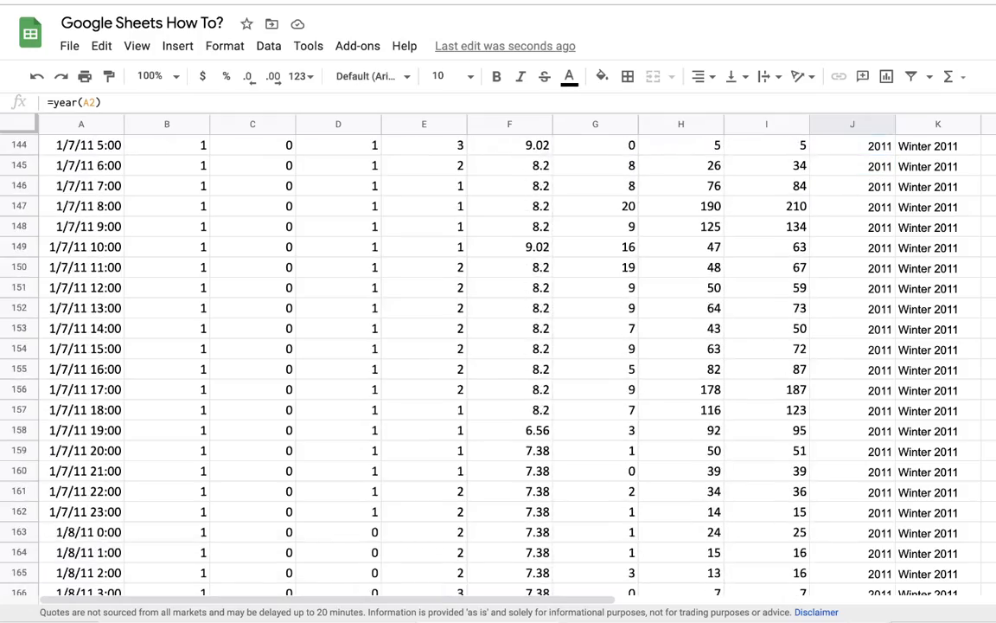
pyautogui.scroll(-3)
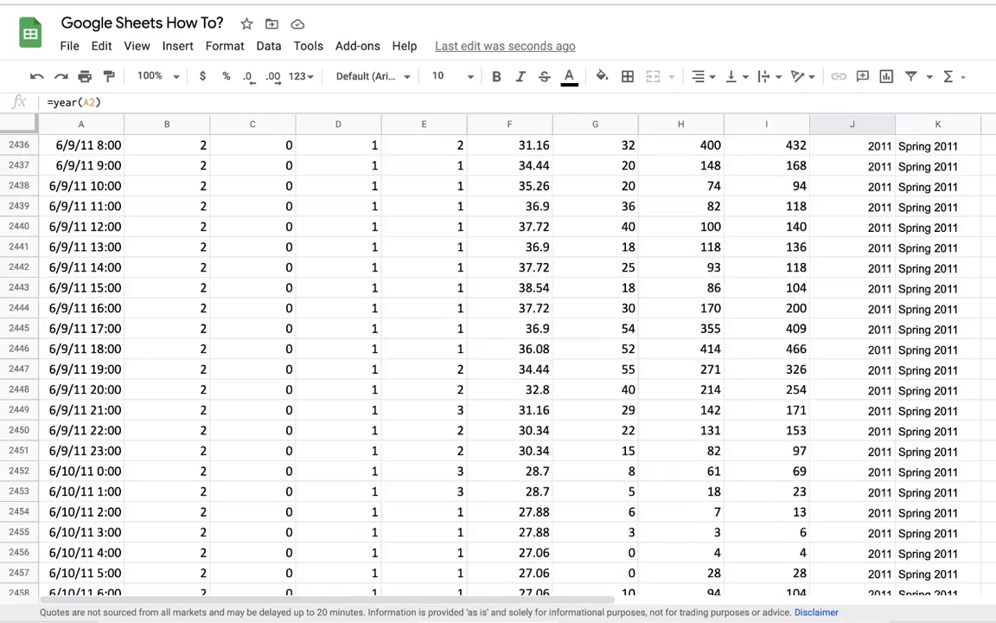
pyautogui.scroll(-3)
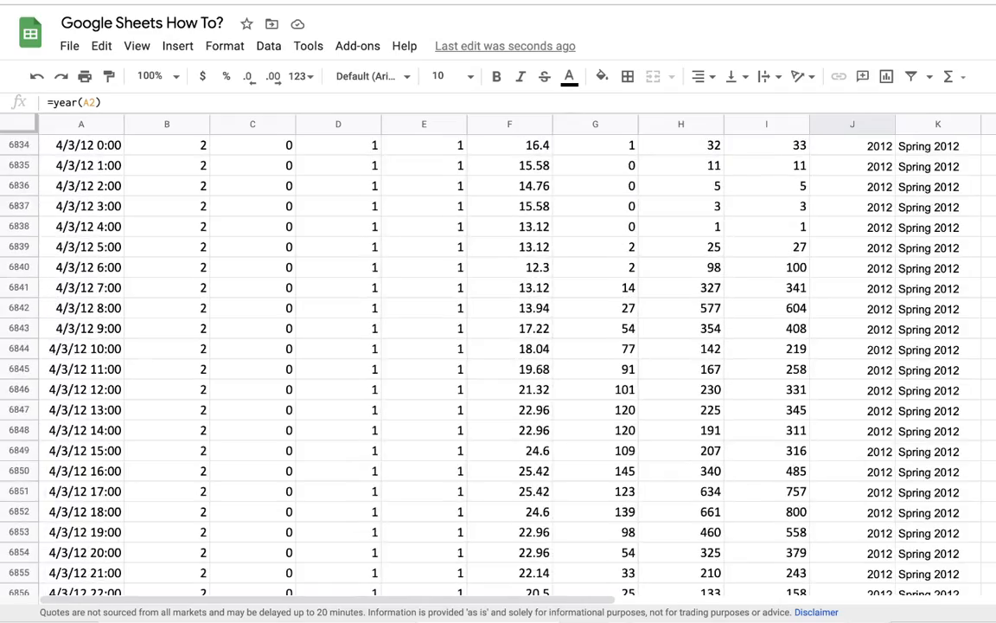
pyautogui.click(930, 370)
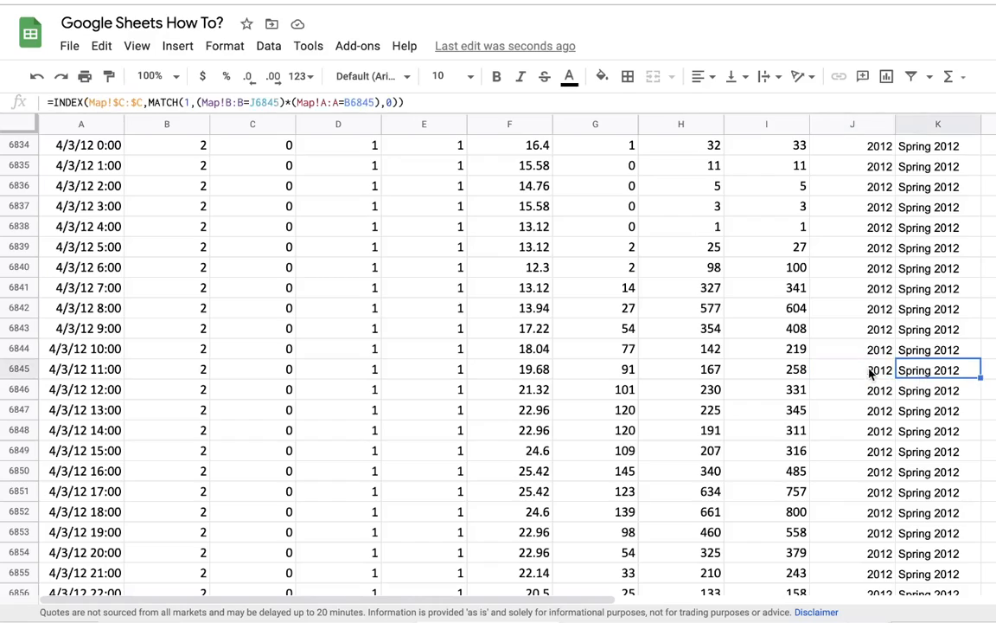
pyautogui.click(852, 369)
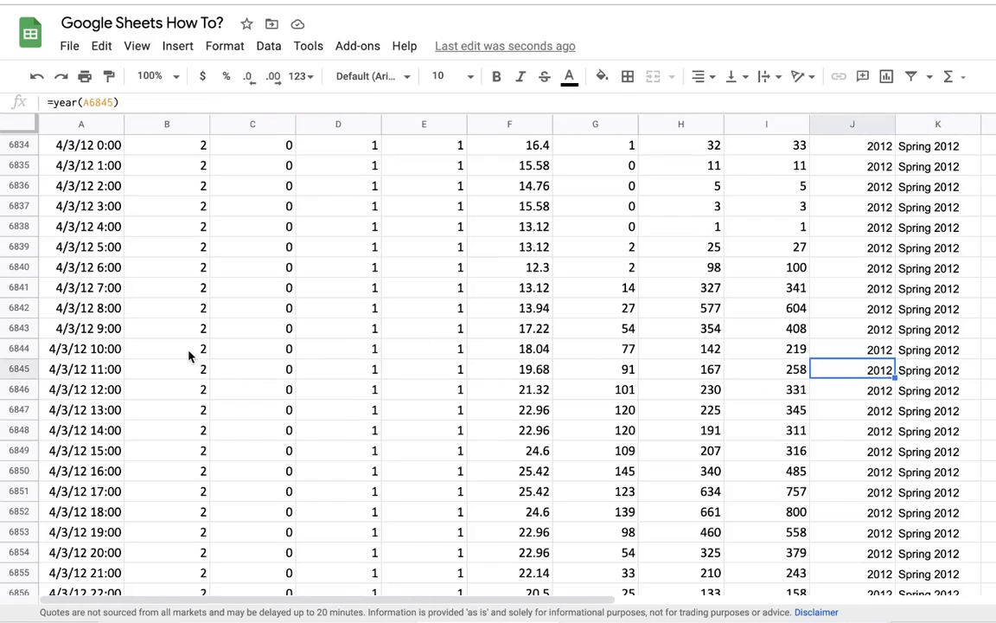
pyautogui.click(167, 349)
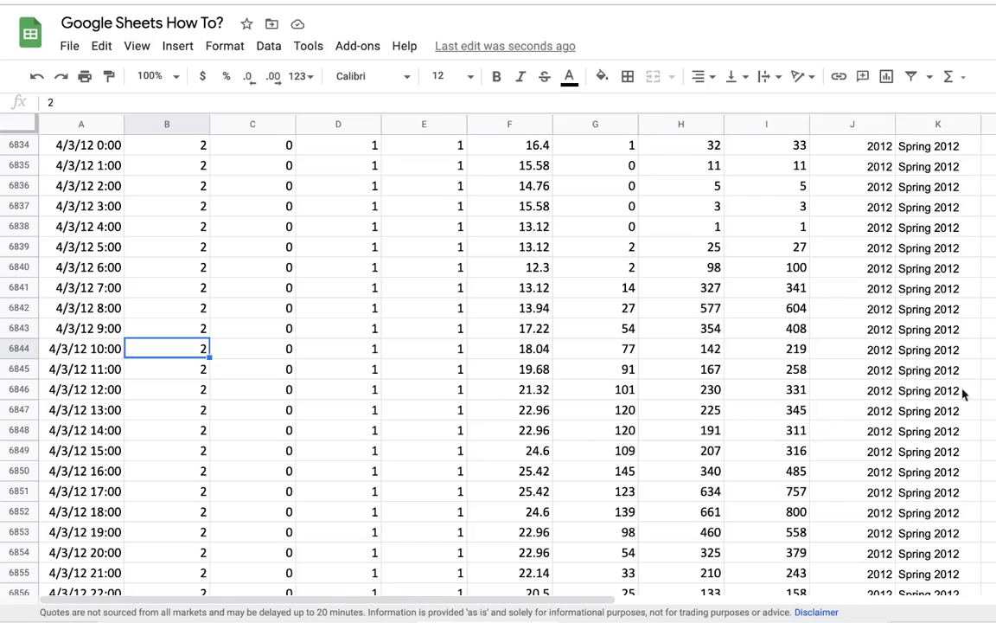
pyautogui.click(937, 309)
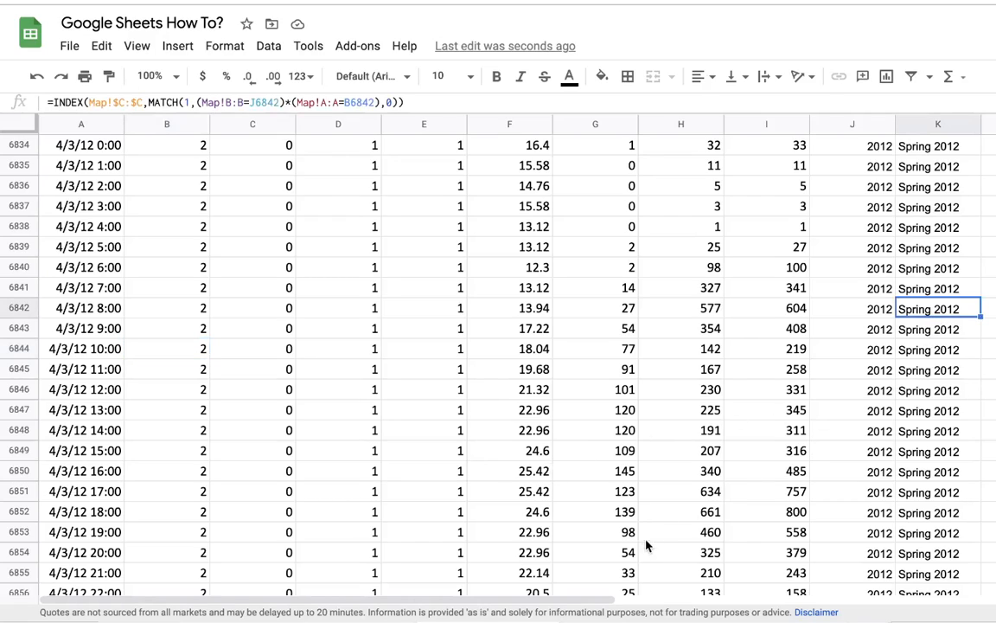
pyautogui.moveTo(522, 363)
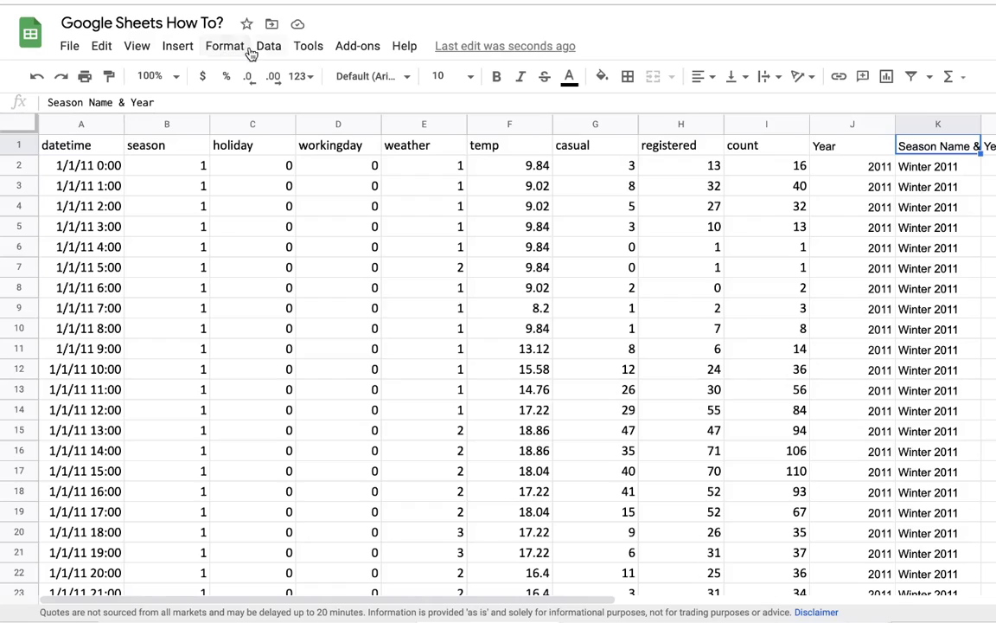
# Create a pivot table of the bike data on a new sheet via Data > Pivot table
pyautogui.click(269, 46)
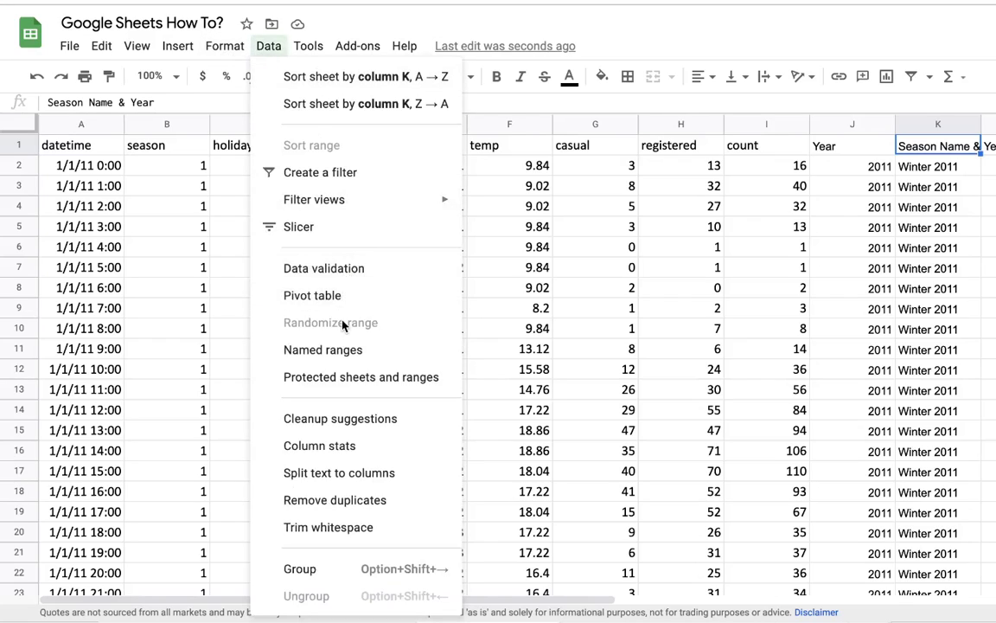
pyautogui.click(313, 295)
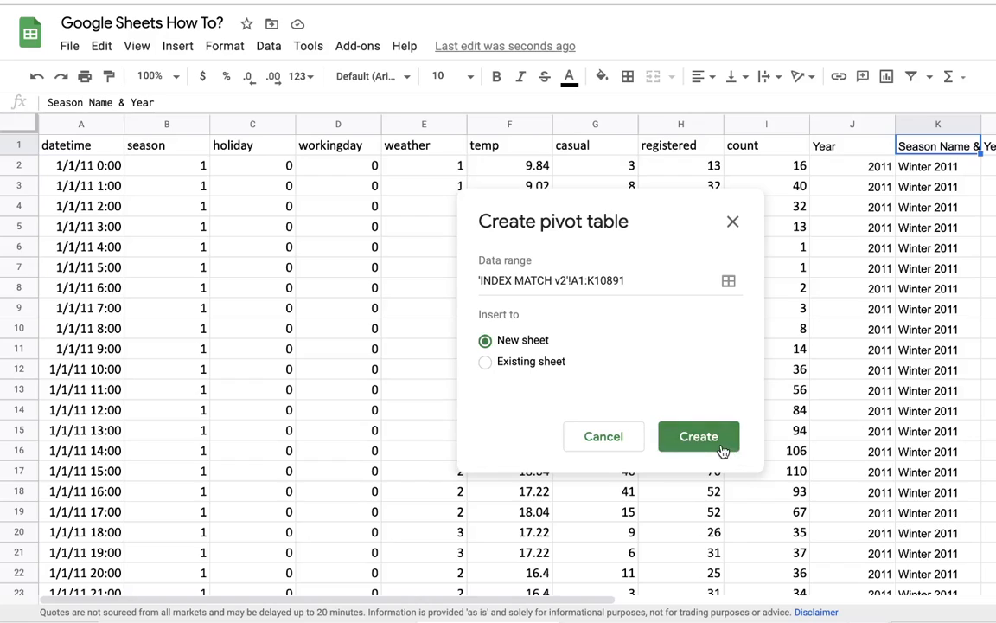
pyautogui.click(697, 436)
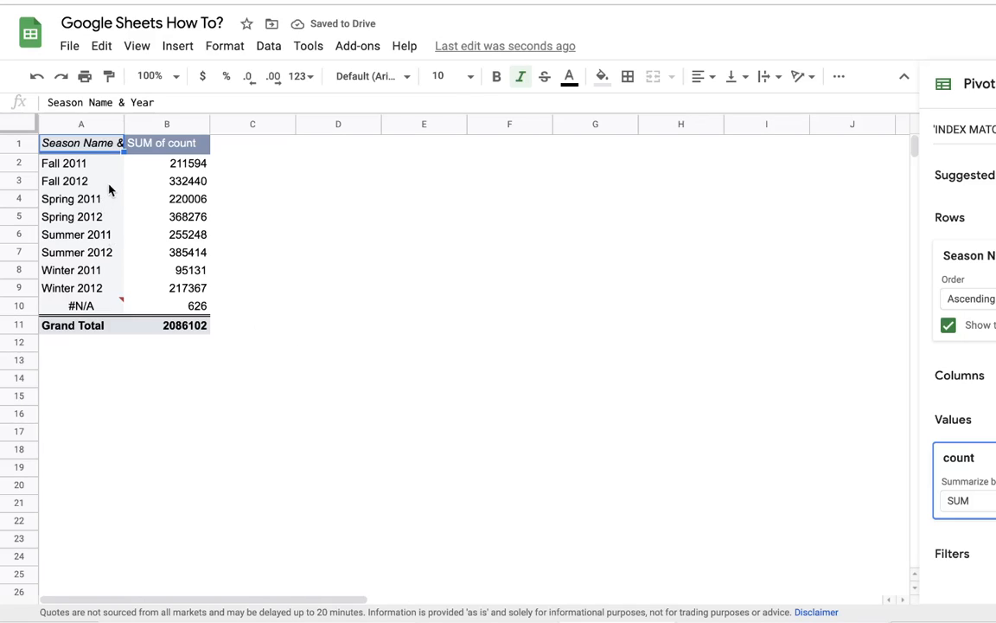
# Format the pivot's SUM of count totals in B2:B11 with thousands separators
pyautogui.click(167, 162)
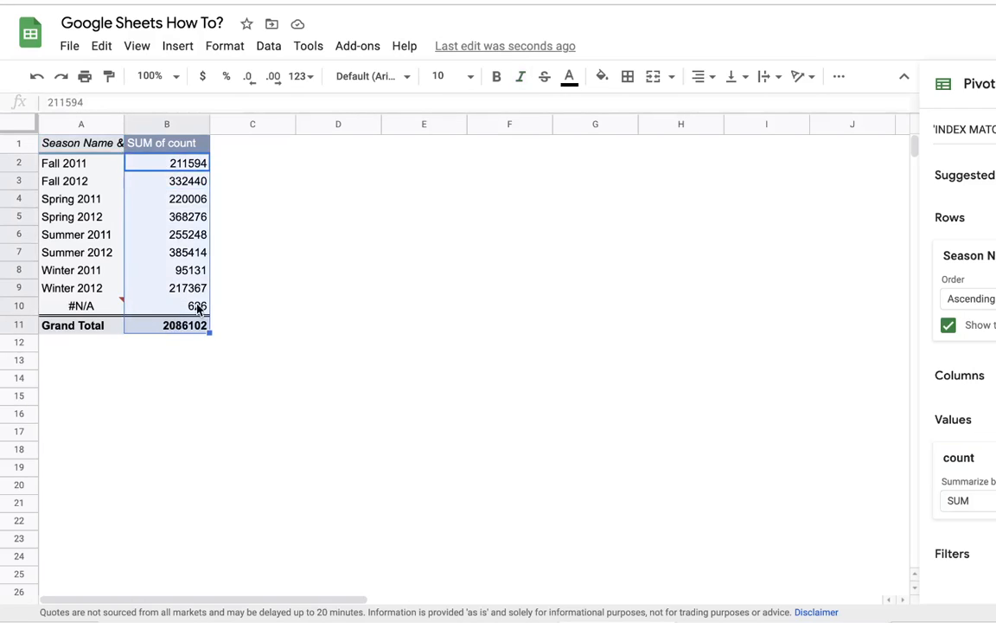
pyautogui.moveTo(226, 76)
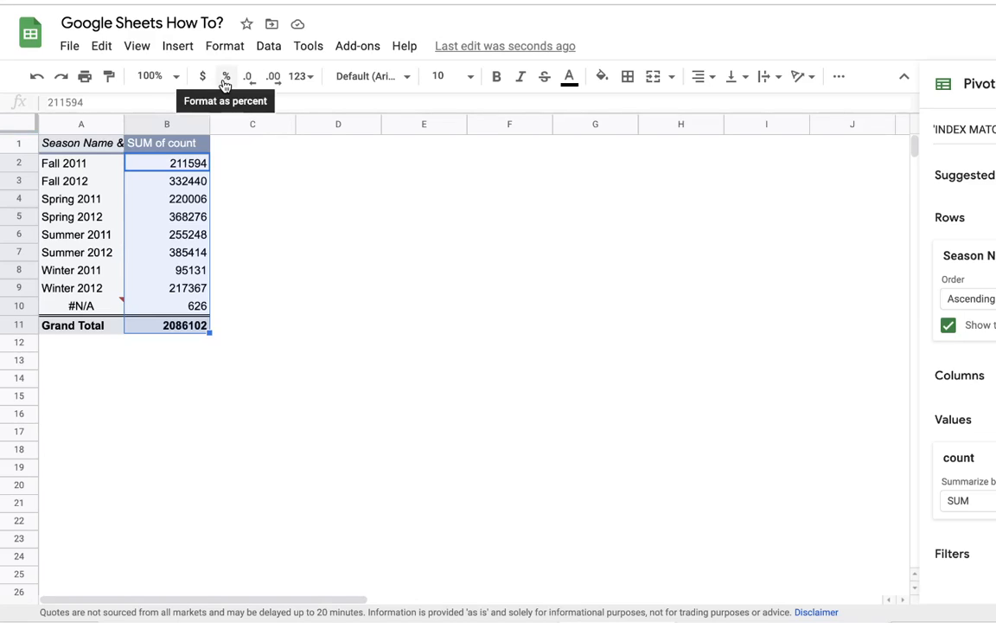
pyautogui.click(272, 76)
pyautogui.write('=B3')
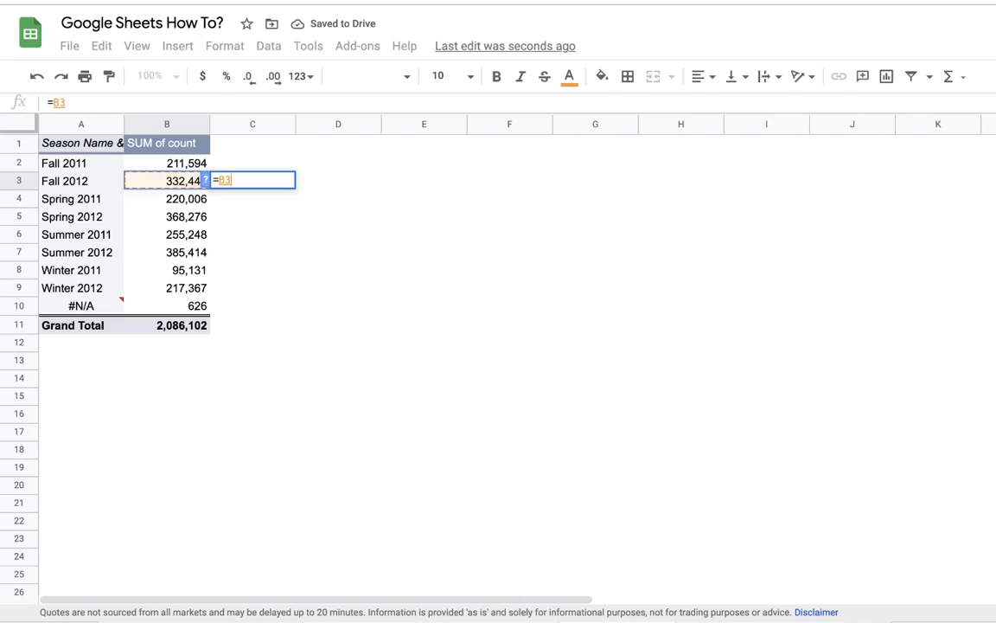
# Fill the =B3/B2-1 growth formula down column C as whole-number percentages
pyautogui.write('/B3')
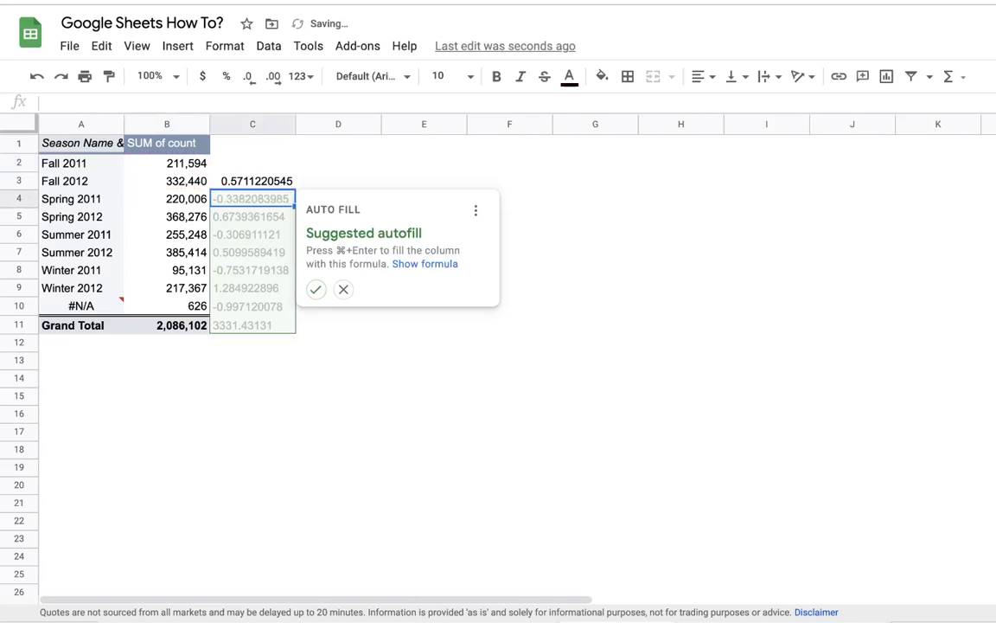
pyautogui.click(315, 289)
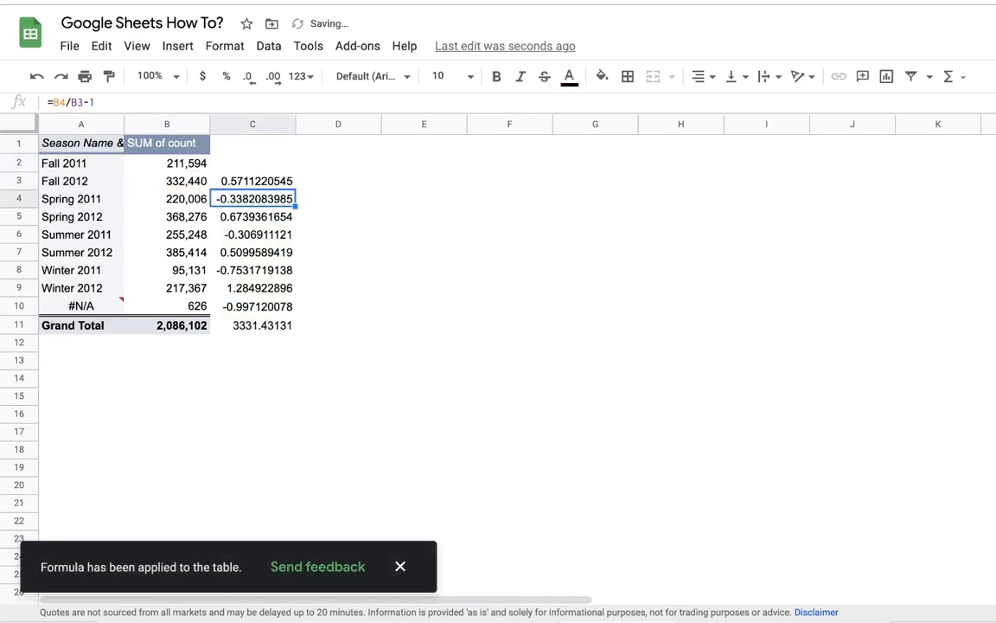
pyautogui.click(253, 124)
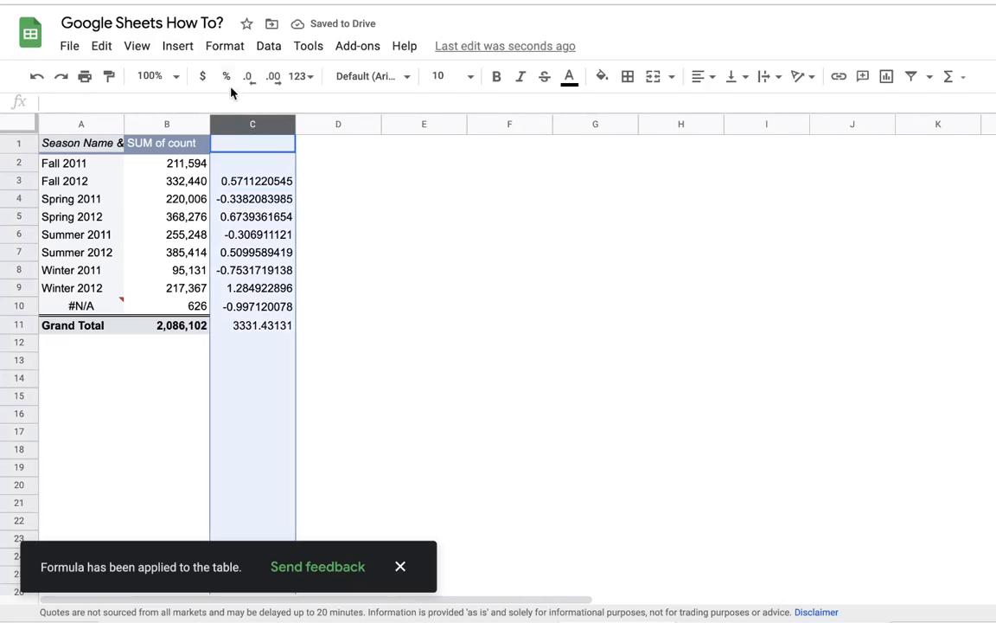
pyautogui.click(225, 76)
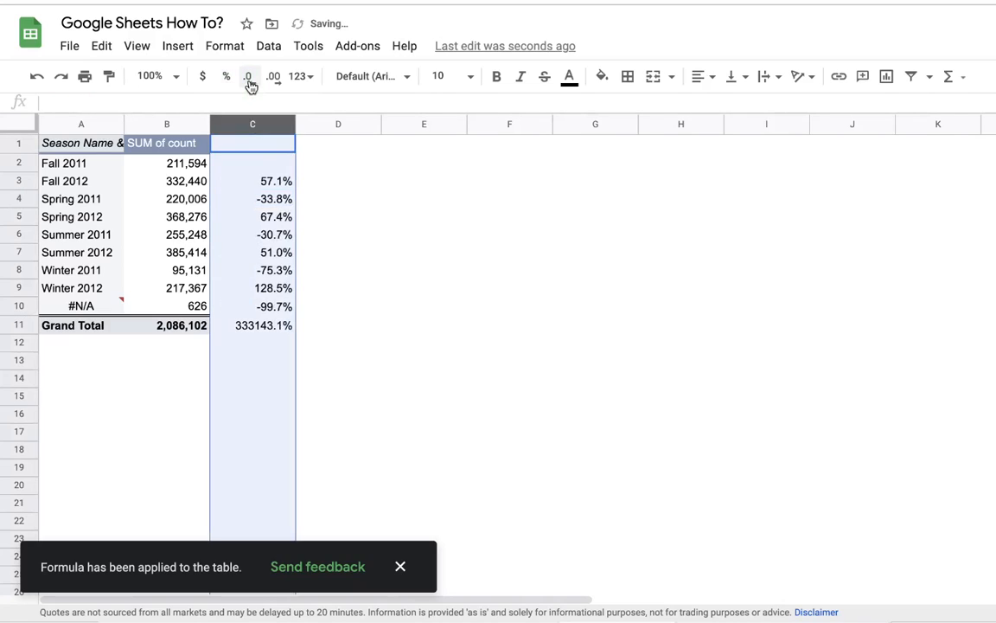
pyautogui.click(248, 76)
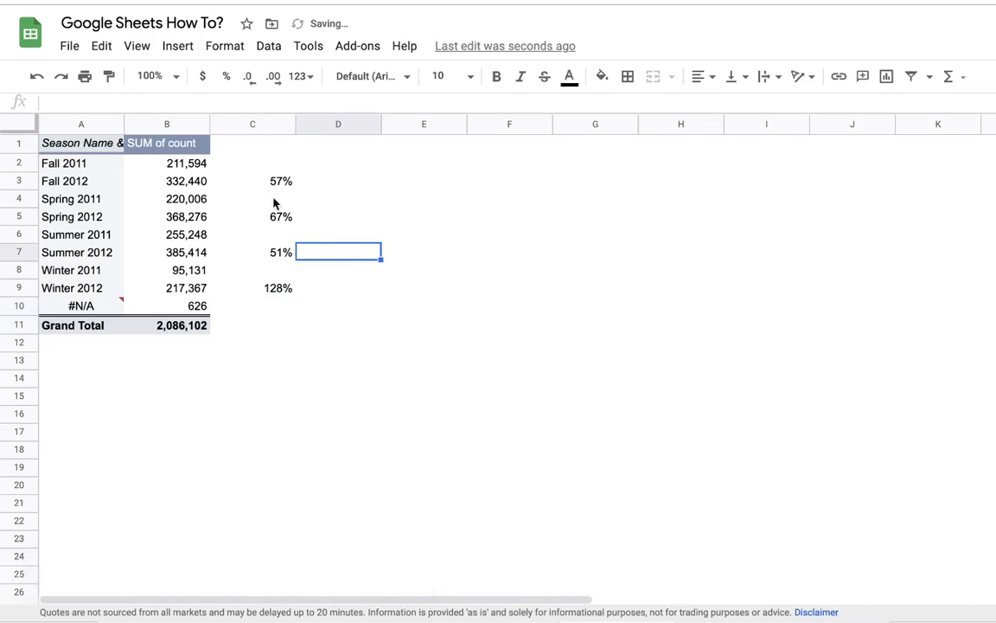
pyautogui.click(252, 251)
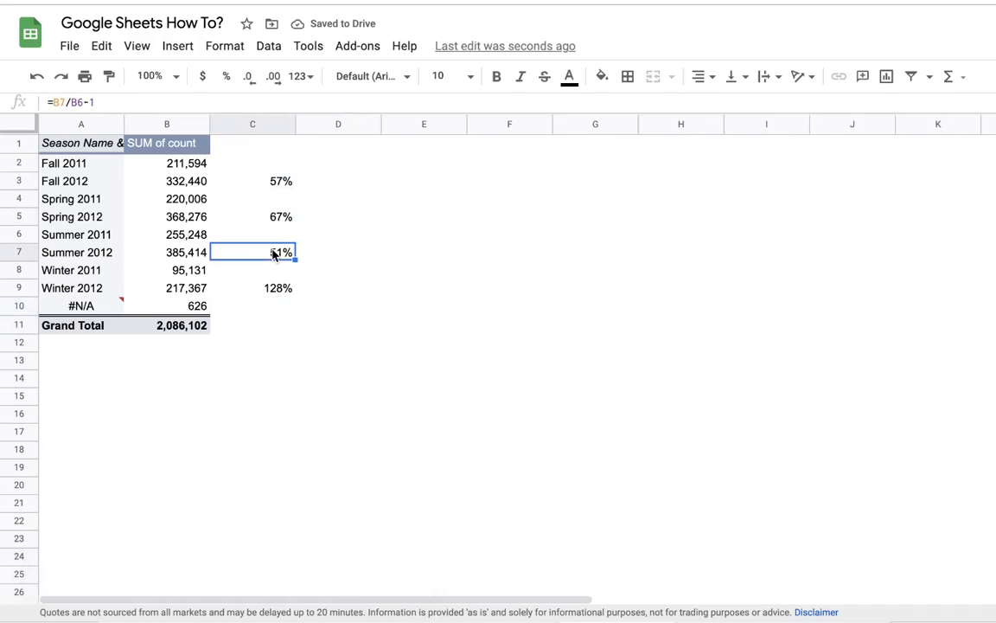
pyautogui.click(252, 287)
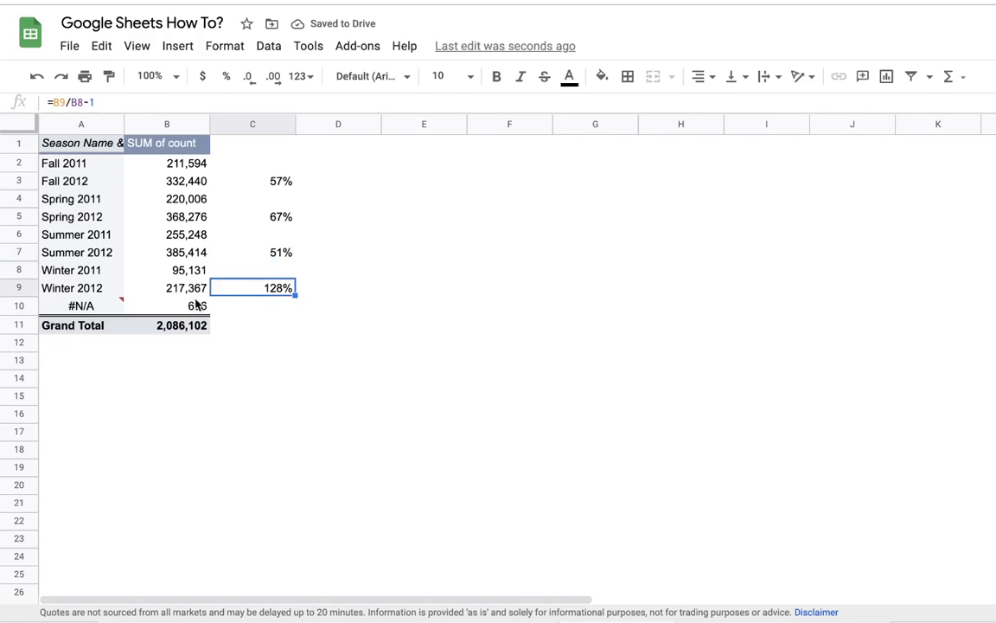
pyautogui.moveTo(102, 273)
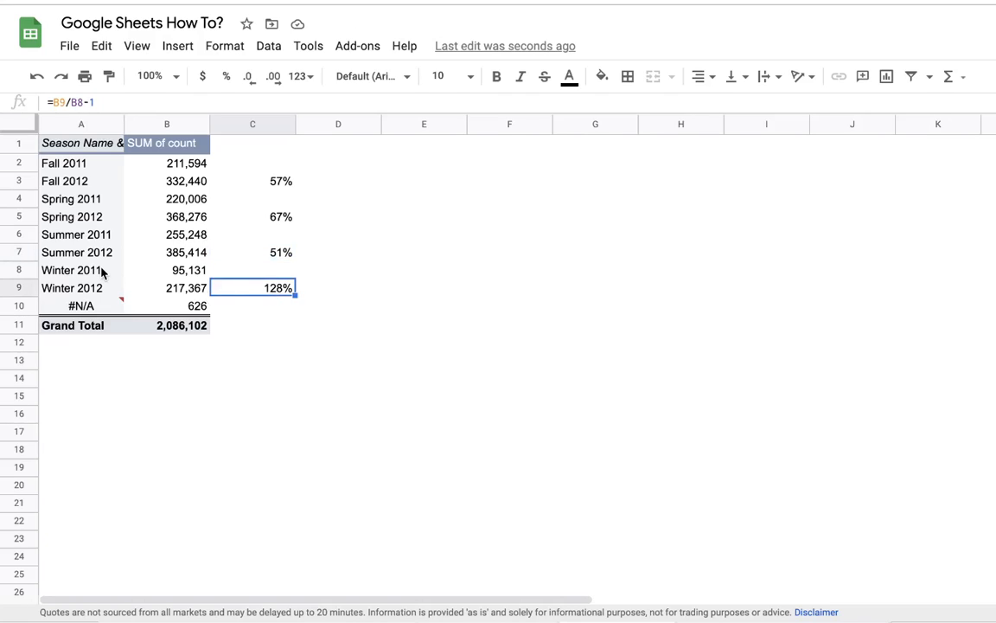
pyautogui.click(76, 234)
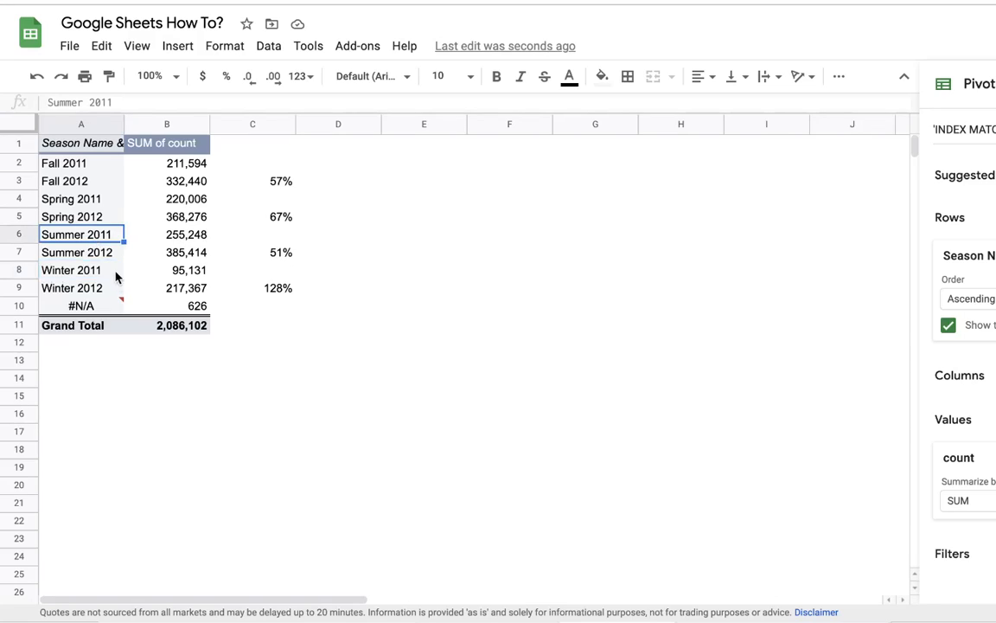
pyautogui.click(187, 288)
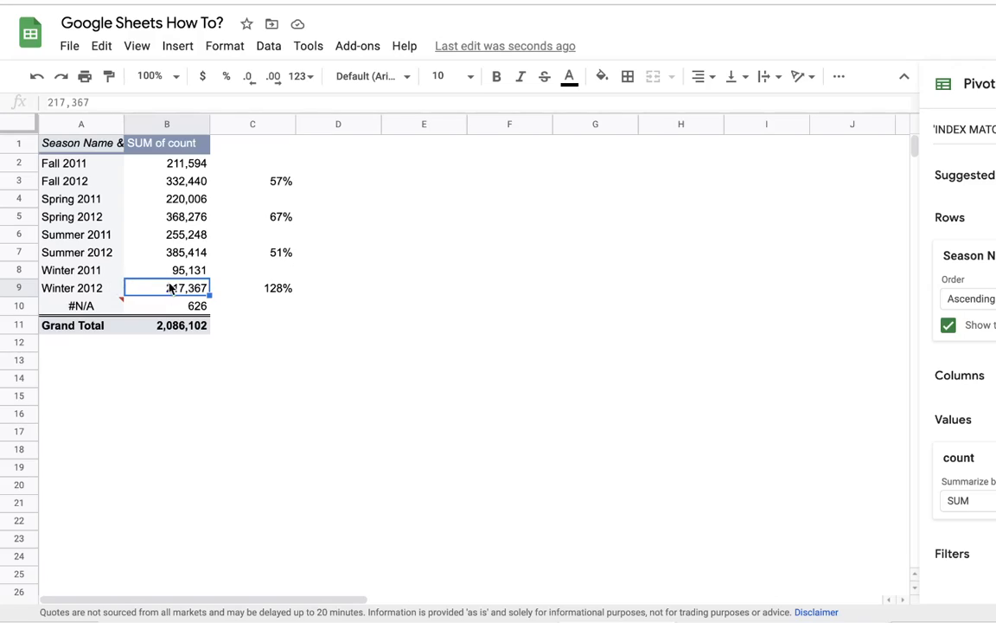
pyautogui.click(277, 287)
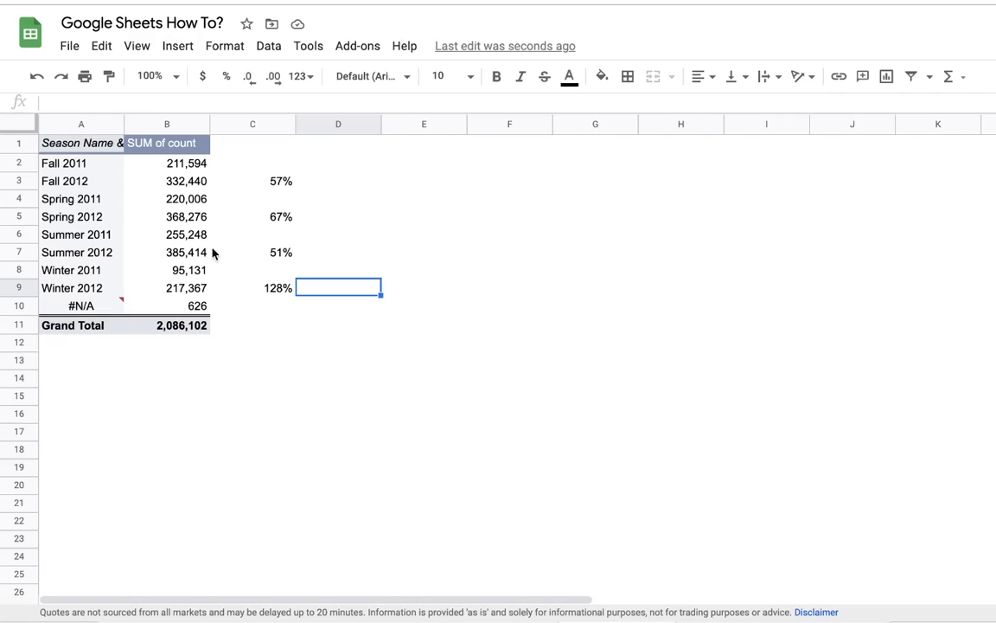
pyautogui.moveTo(194, 269)
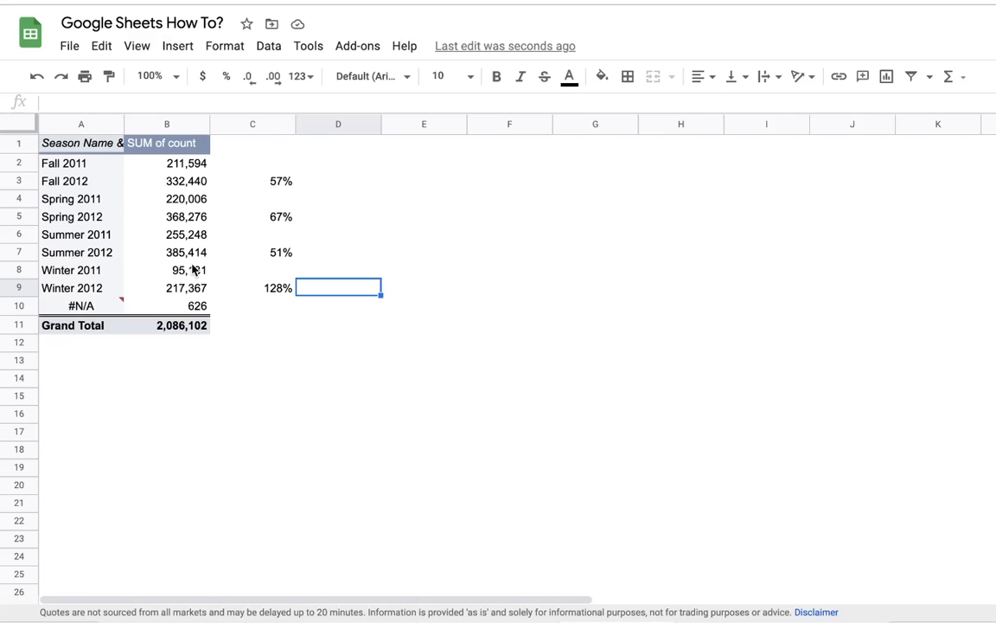
pyautogui.moveTo(227, 272)
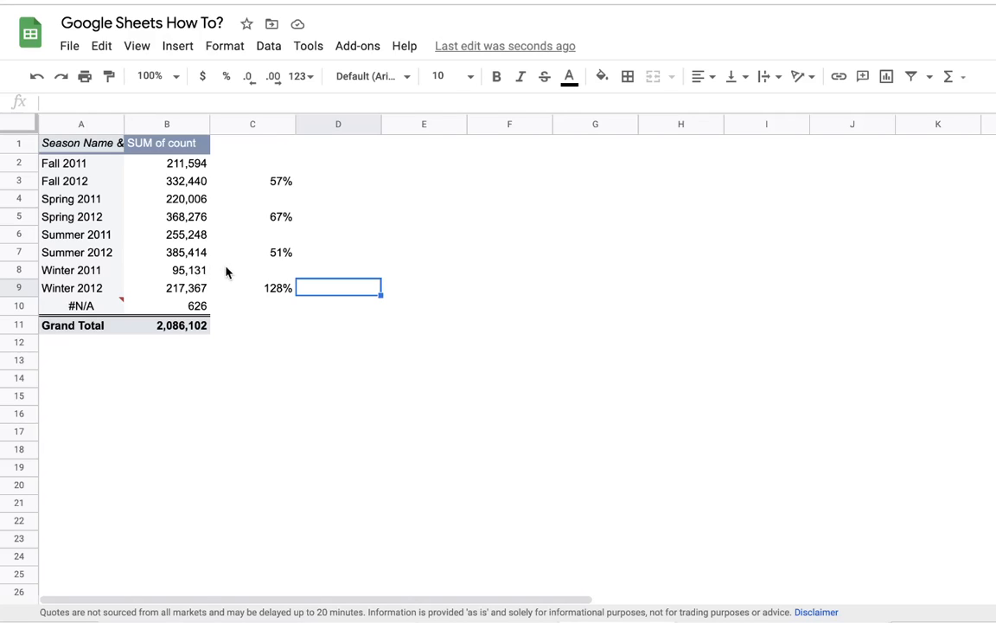